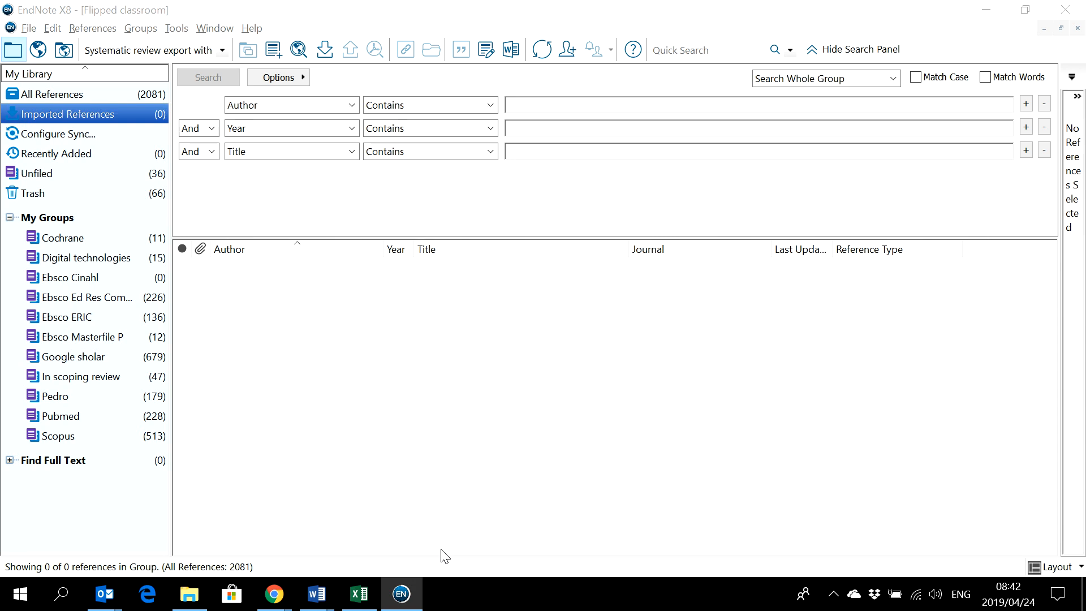
mouse_move(273, 594)
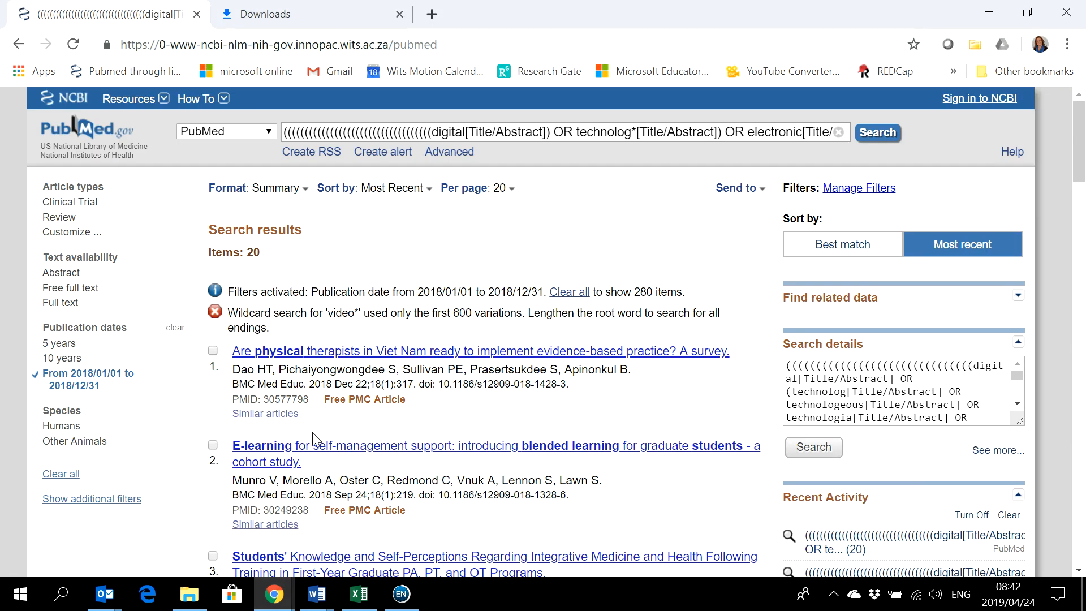
mouse_move(513, 530)
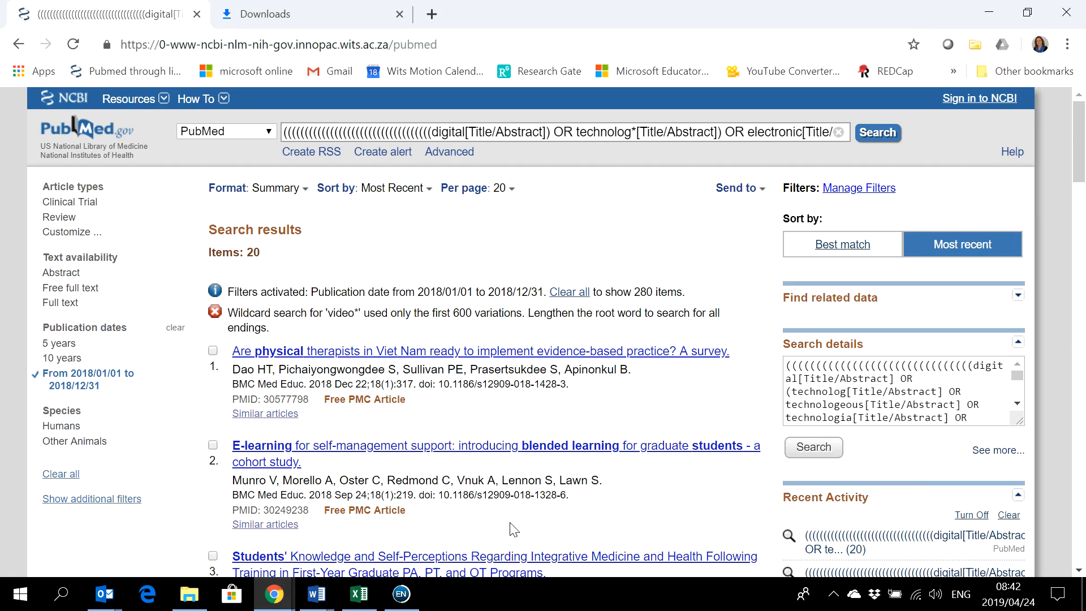
mouse_move(520, 512)
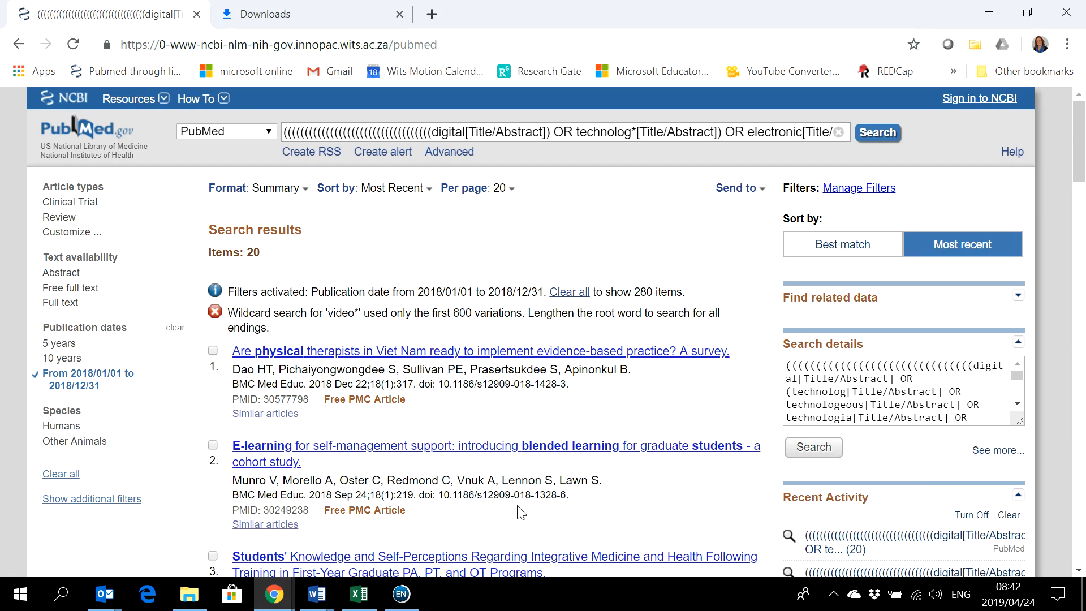
mouse_move(540, 262)
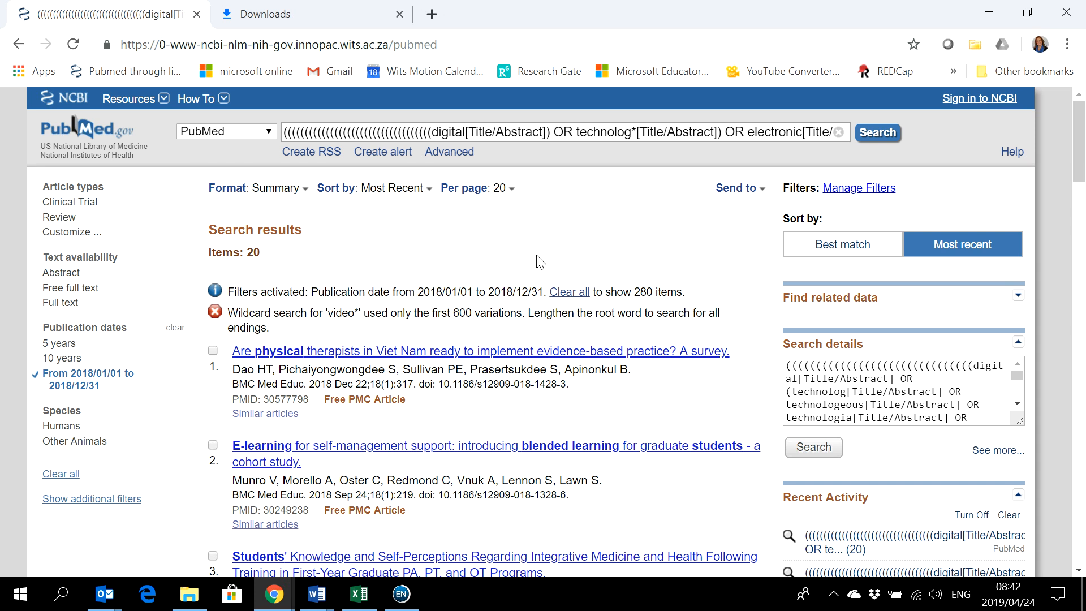
- Export the 20 filtered PubMed results as a citation-manager .nbib file
click(734, 188)
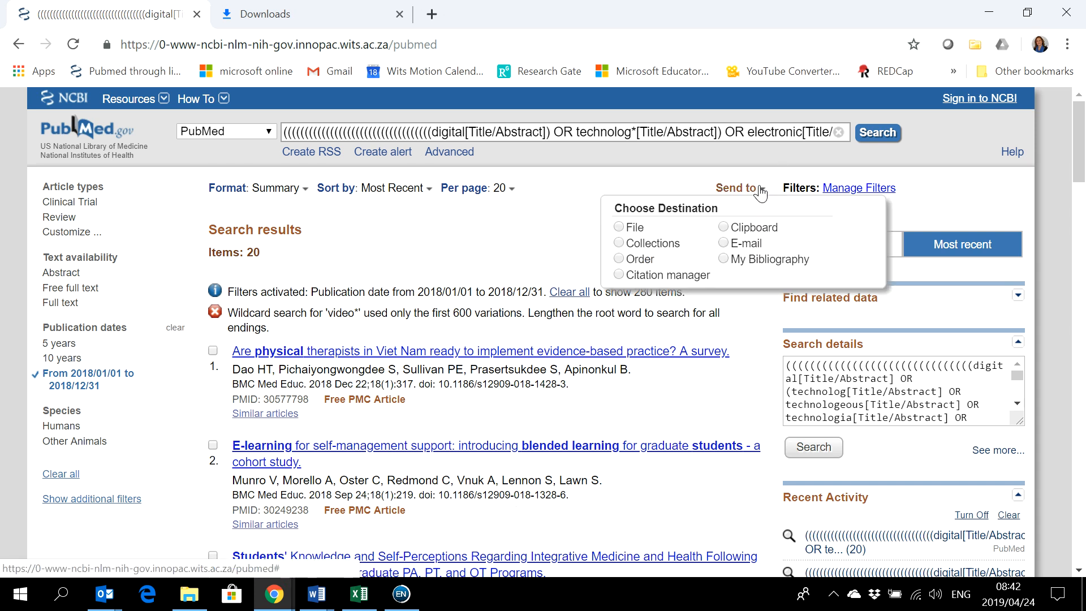
click(619, 274)
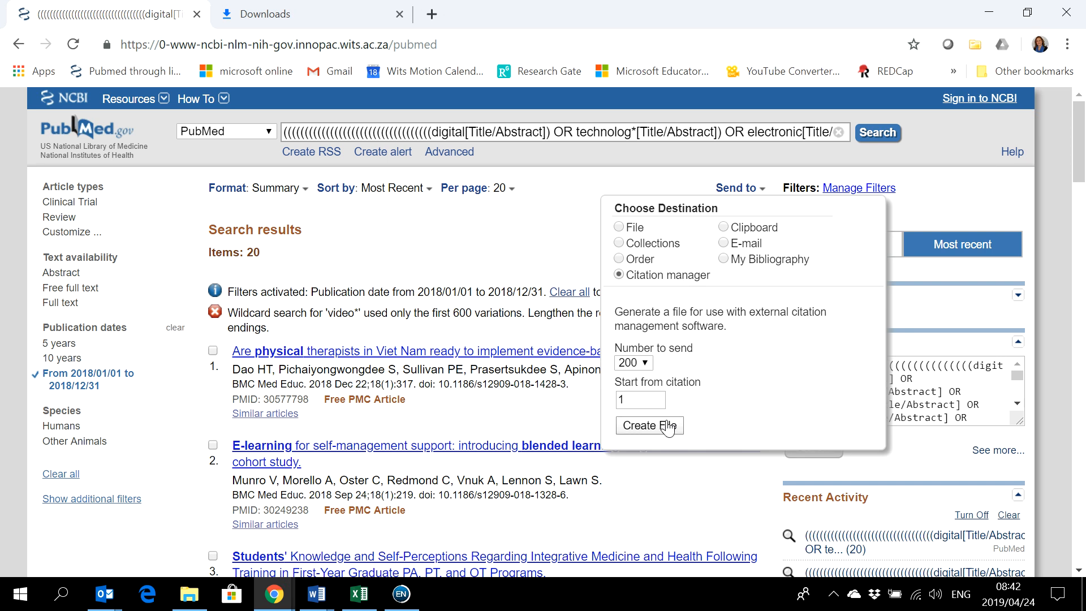
click(649, 425)
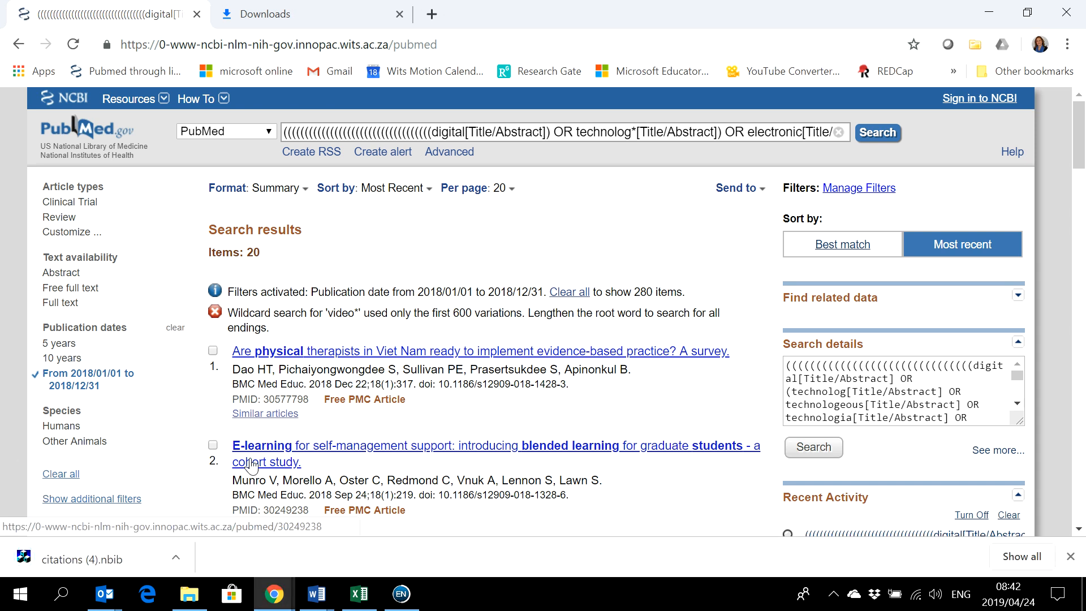
mouse_move(404, 548)
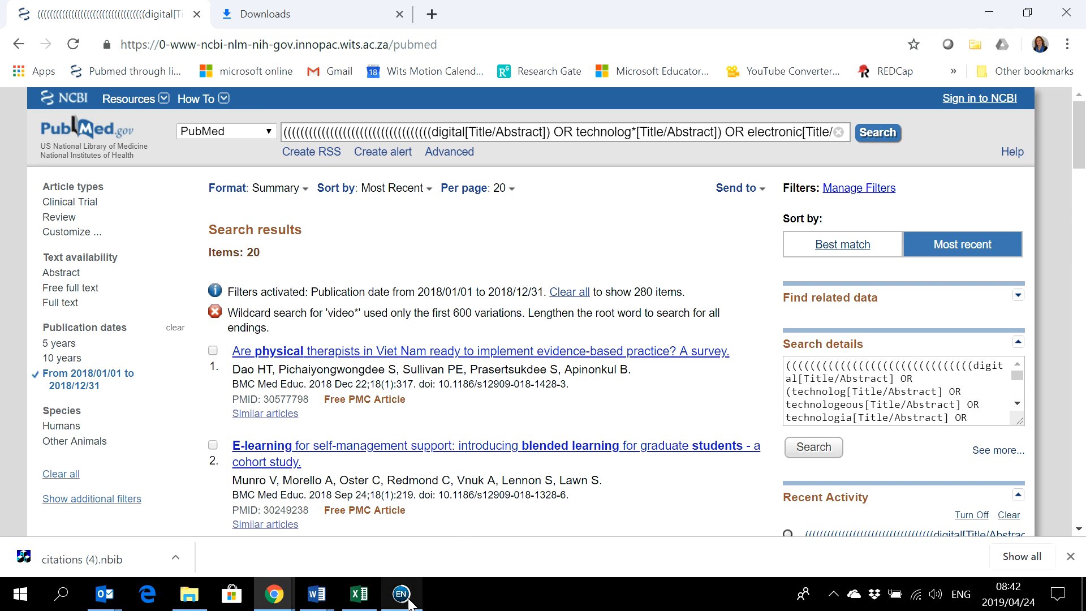
- Import the downloaded citations (4).nbib into EndNote, raising the library to 2101 references
click(400, 595)
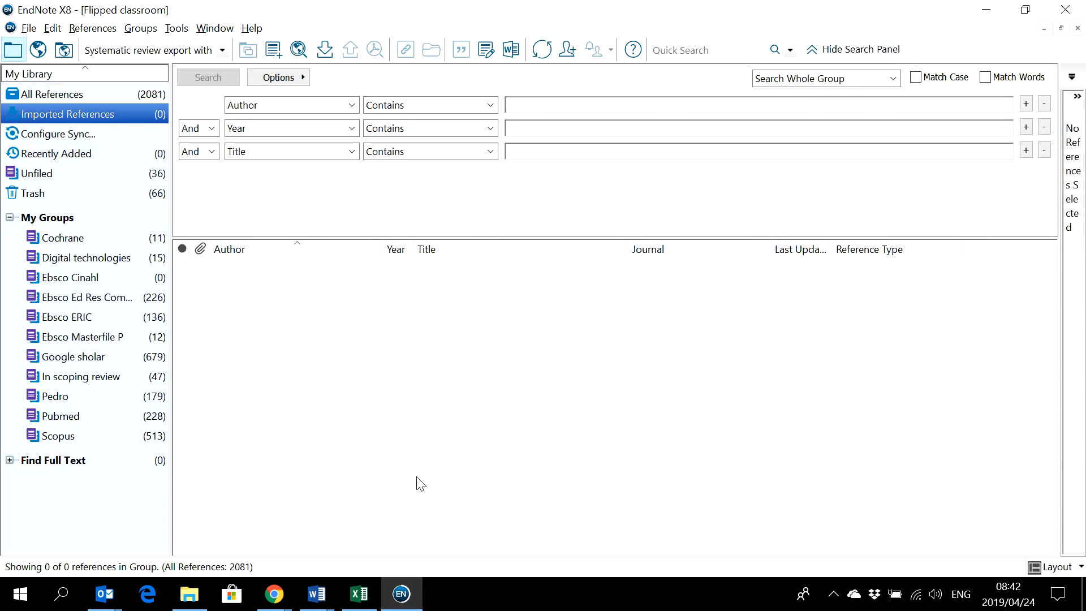
mouse_move(395, 404)
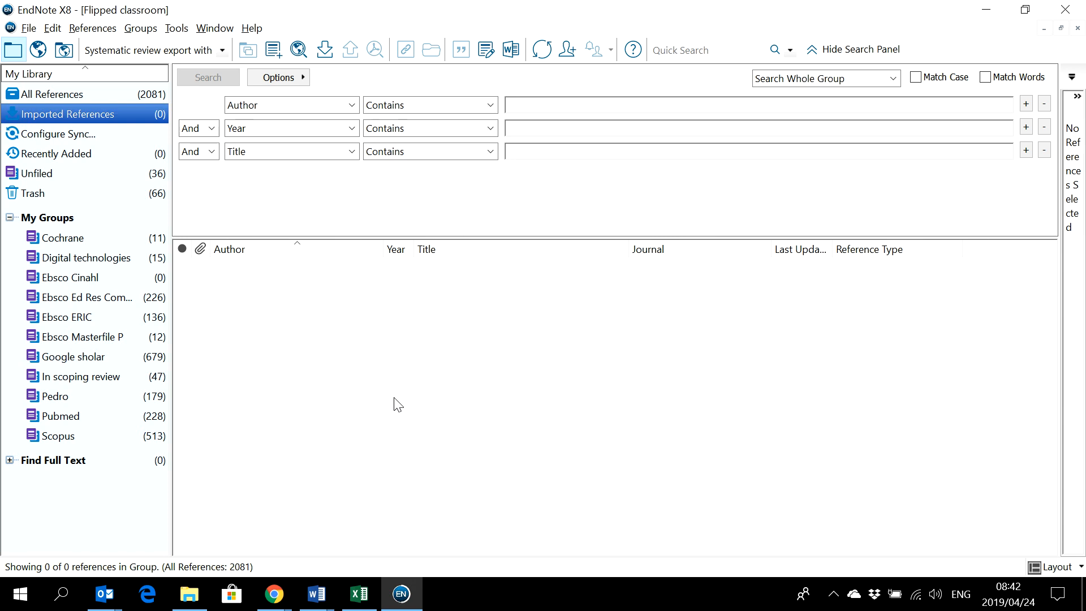
mouse_move(403, 433)
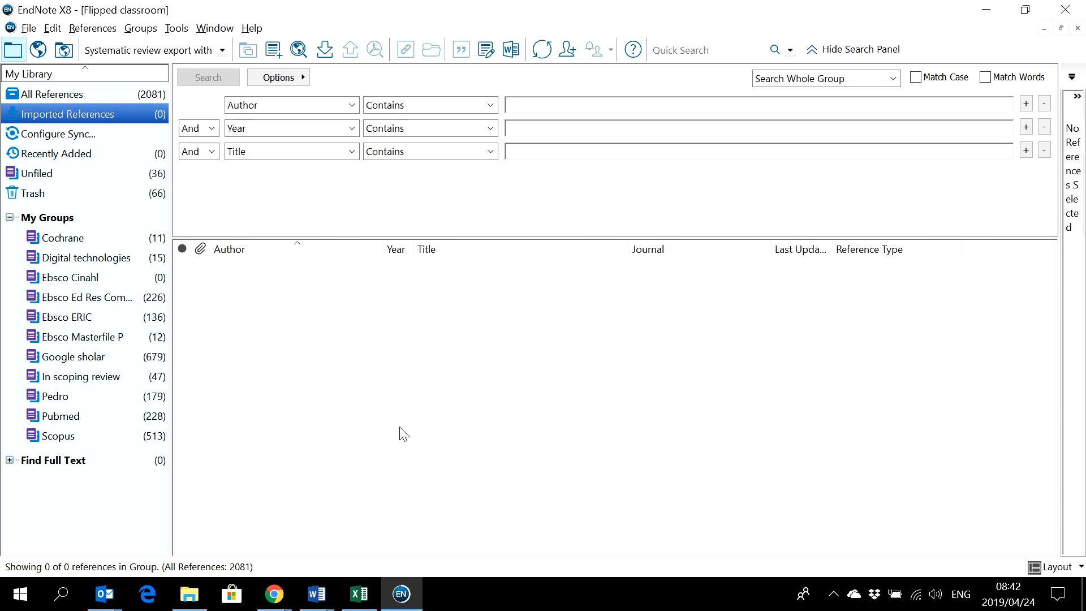
click(273, 594)
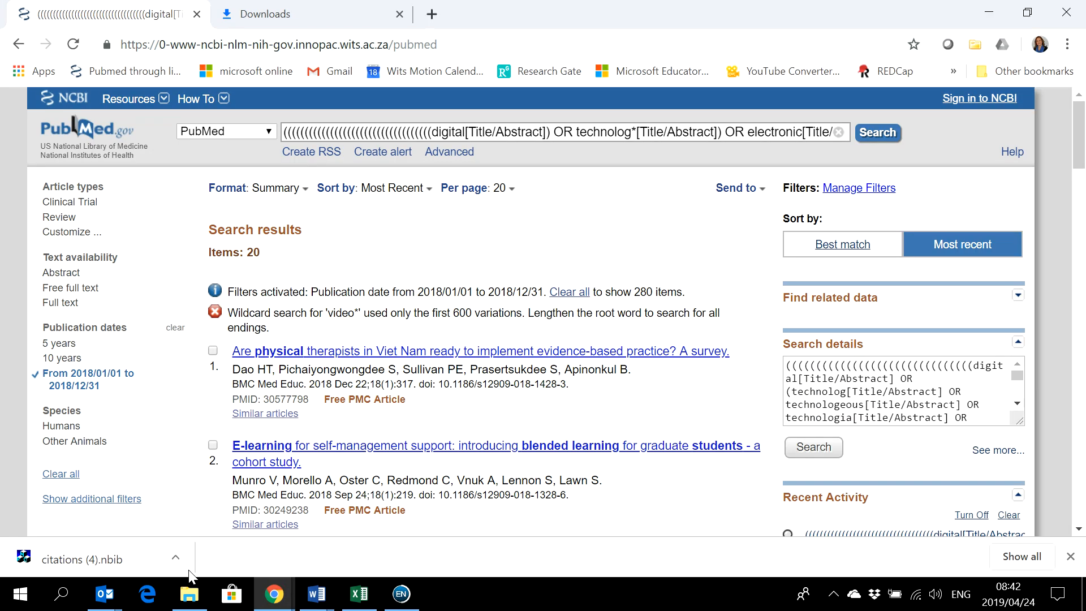
click(401, 594)
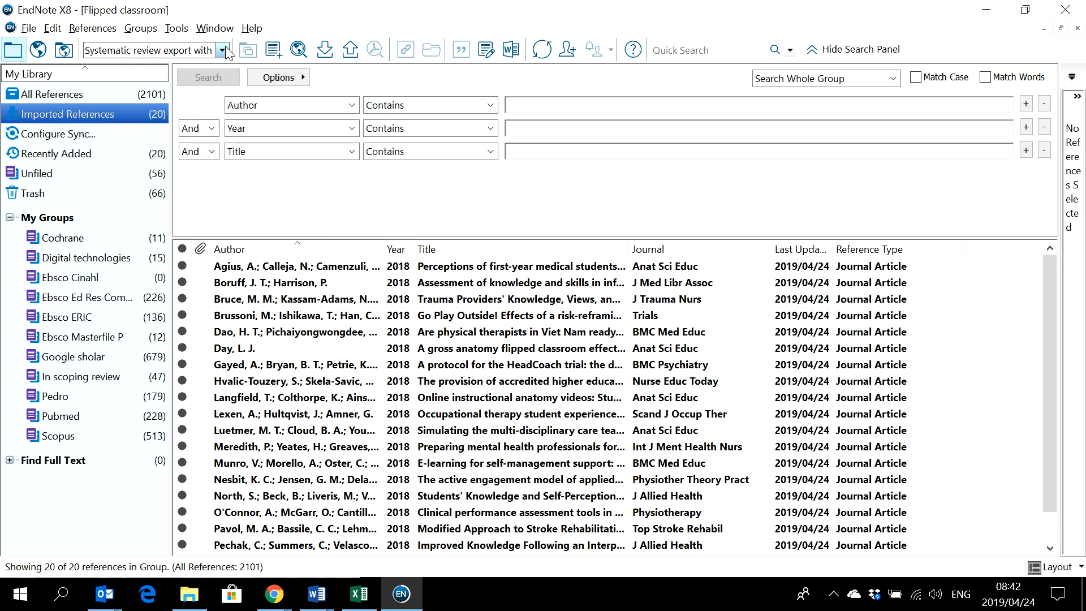
click(222, 50)
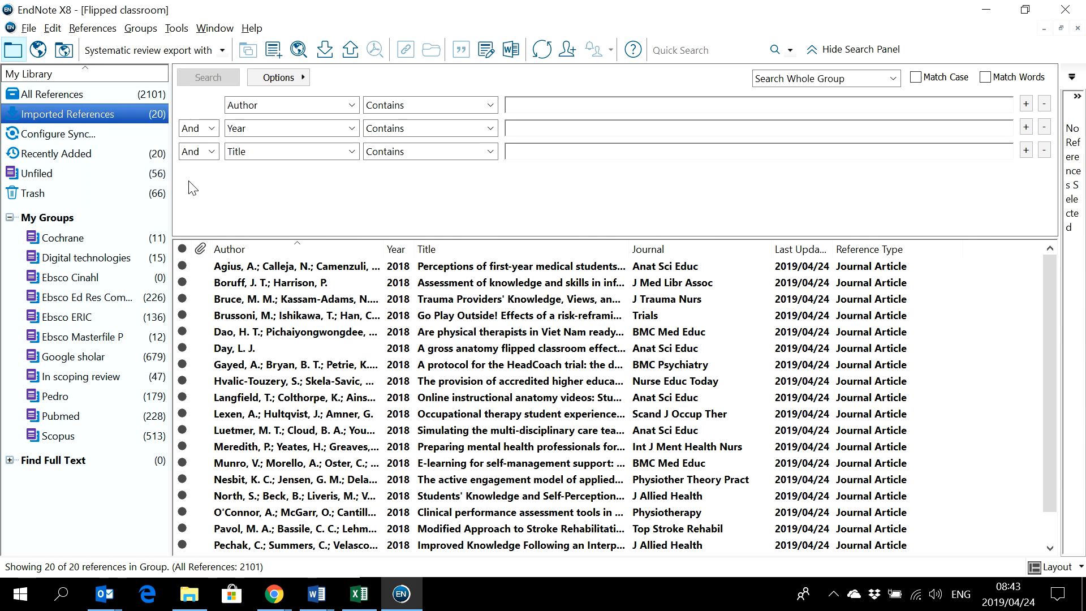
- Open the 'Systematic review export with abstract' output style in the style editor
click(52, 28)
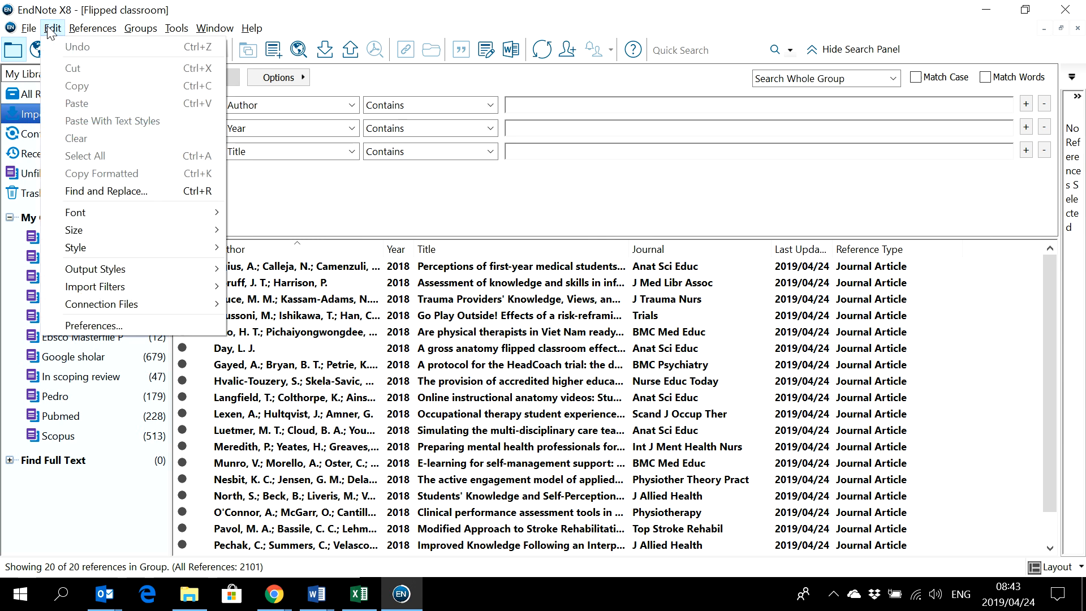
click(95, 269)
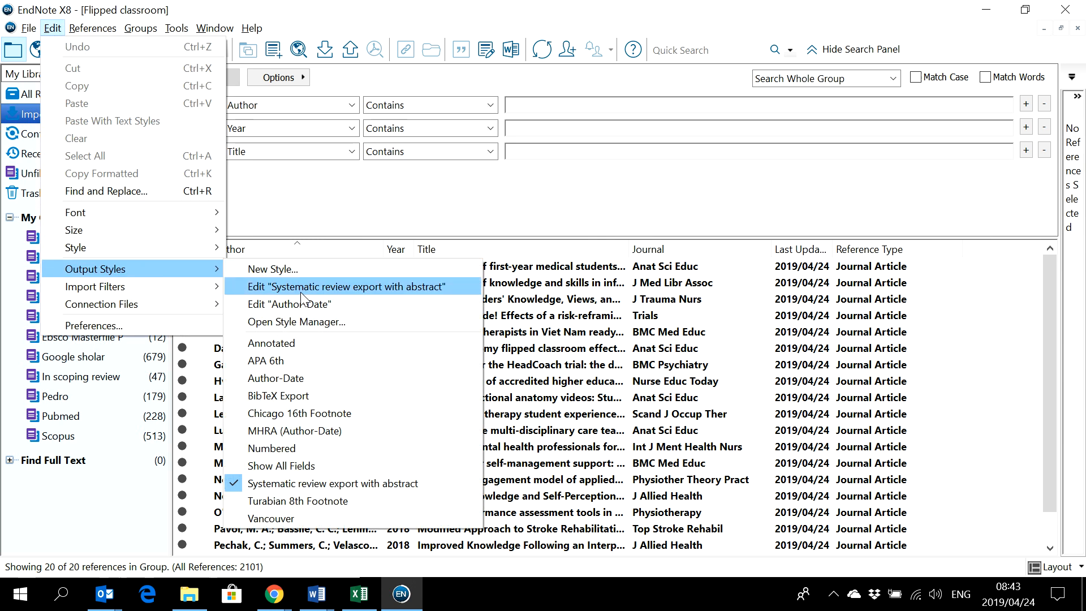
mouse_move(302, 308)
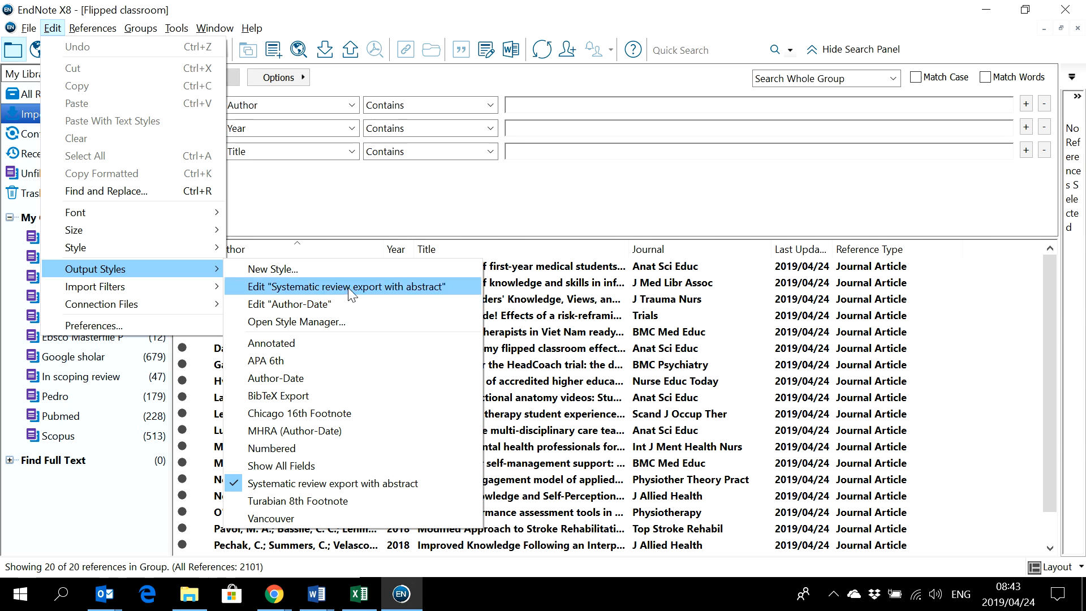
click(352, 286)
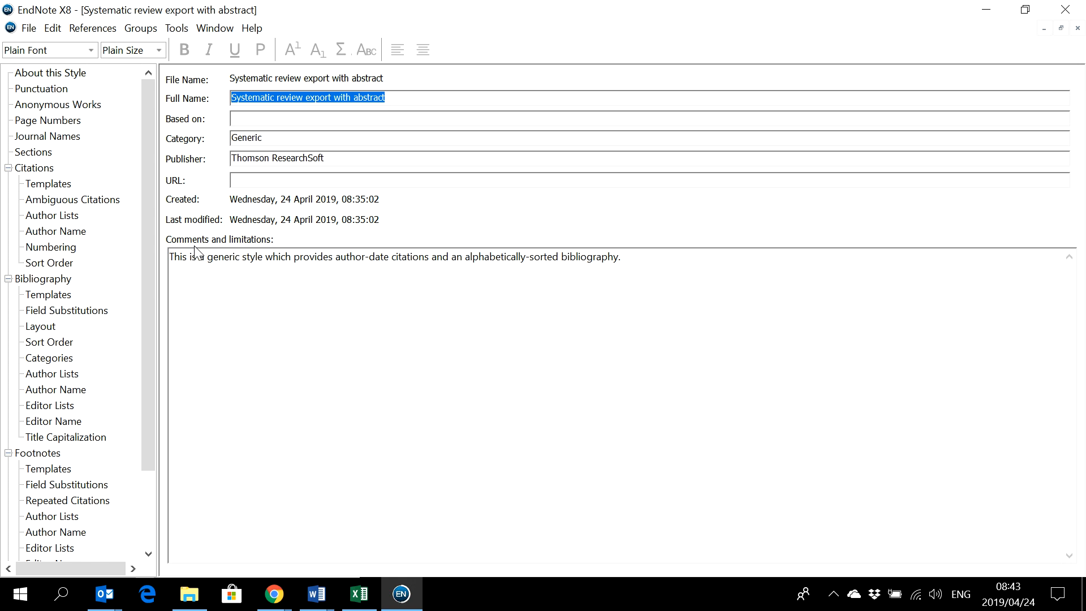
mouse_move(71, 303)
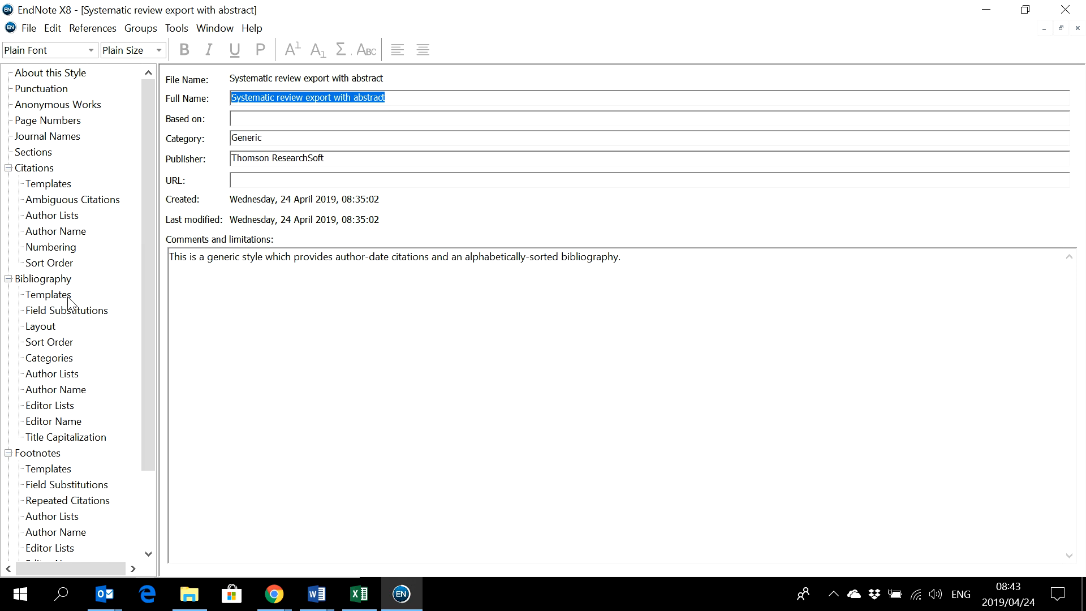
- Append the Abstract field to the end of each bibliography template reference type
click(47, 294)
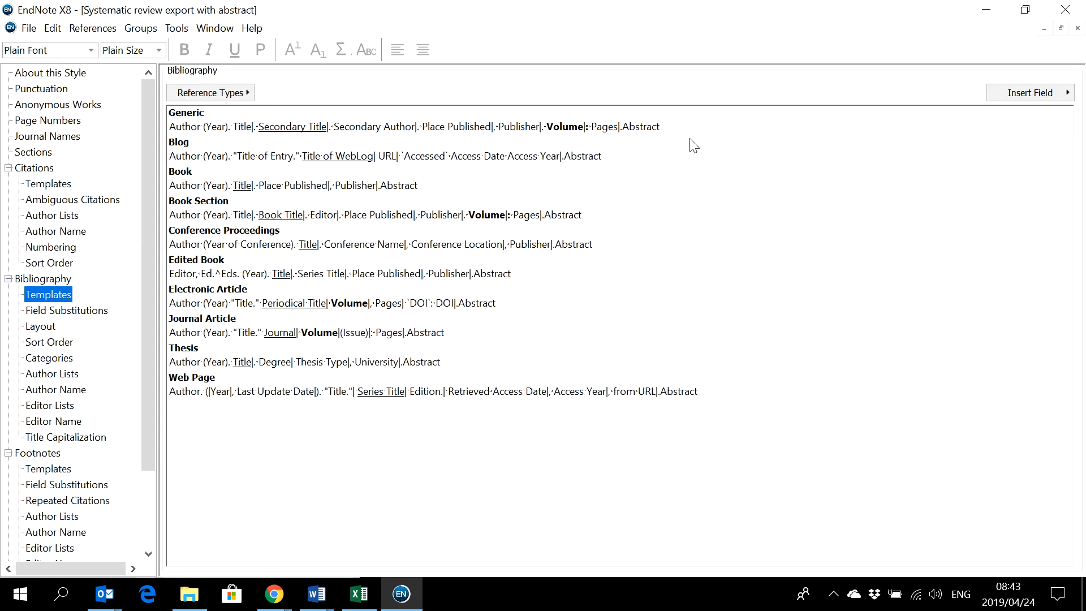
click(1030, 92)
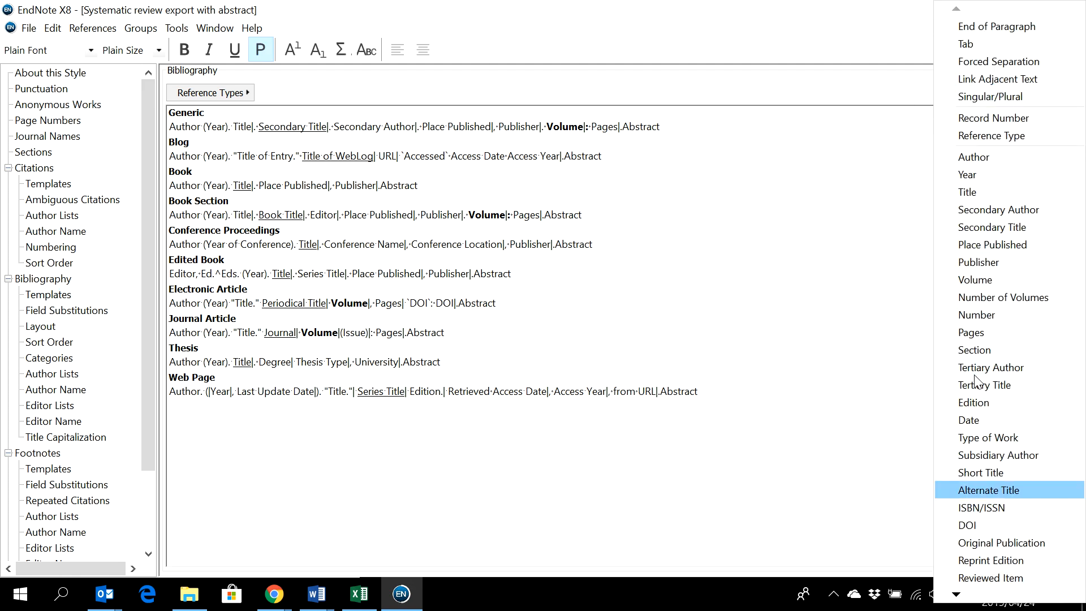
scroll(down, 3)
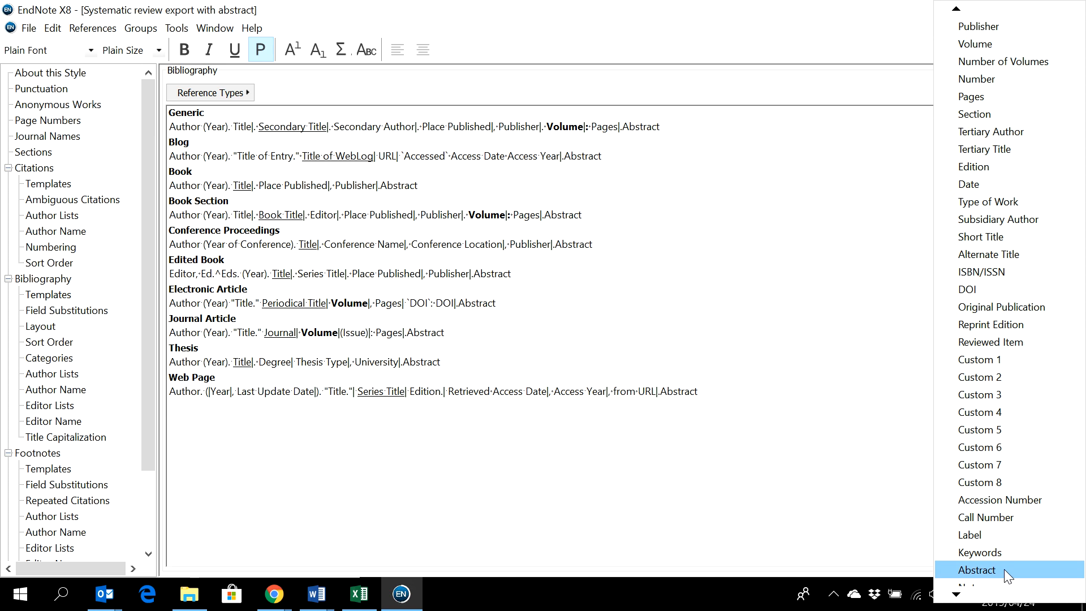
click(977, 570)
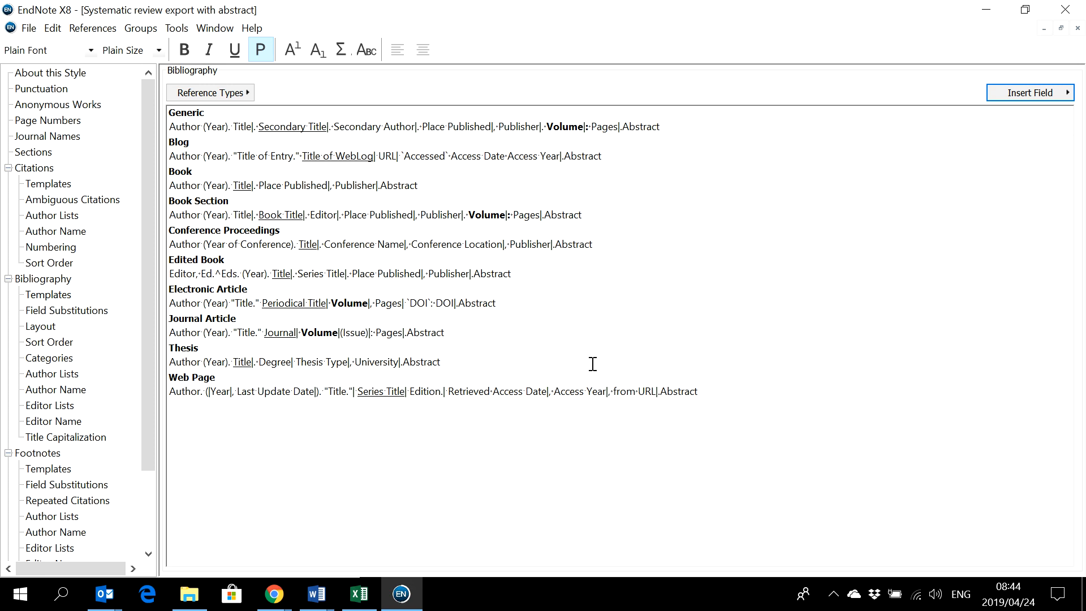
mouse_move(526, 141)
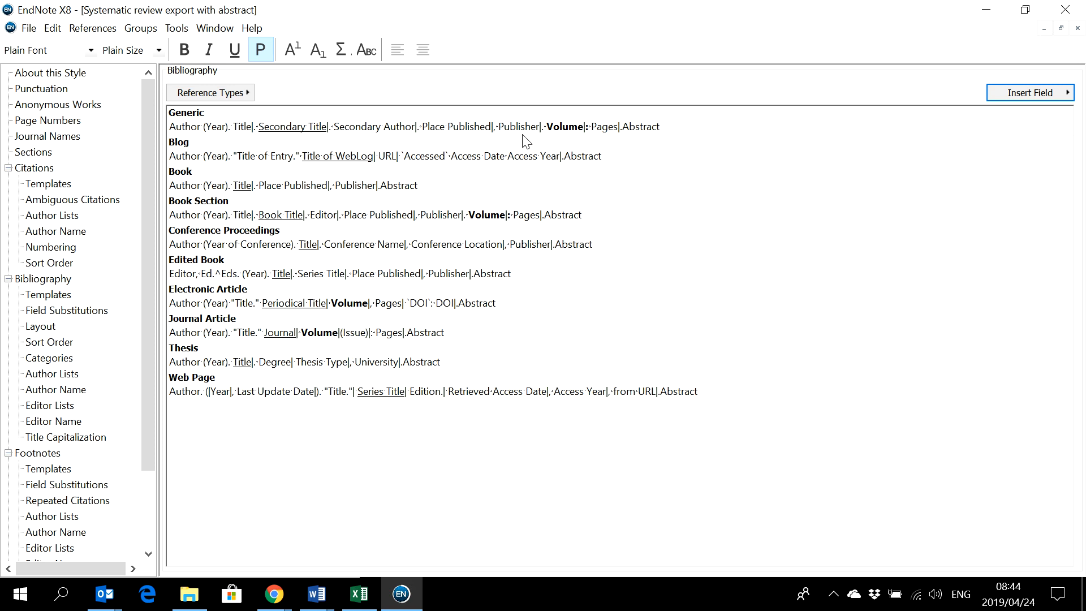
mouse_move(375, 202)
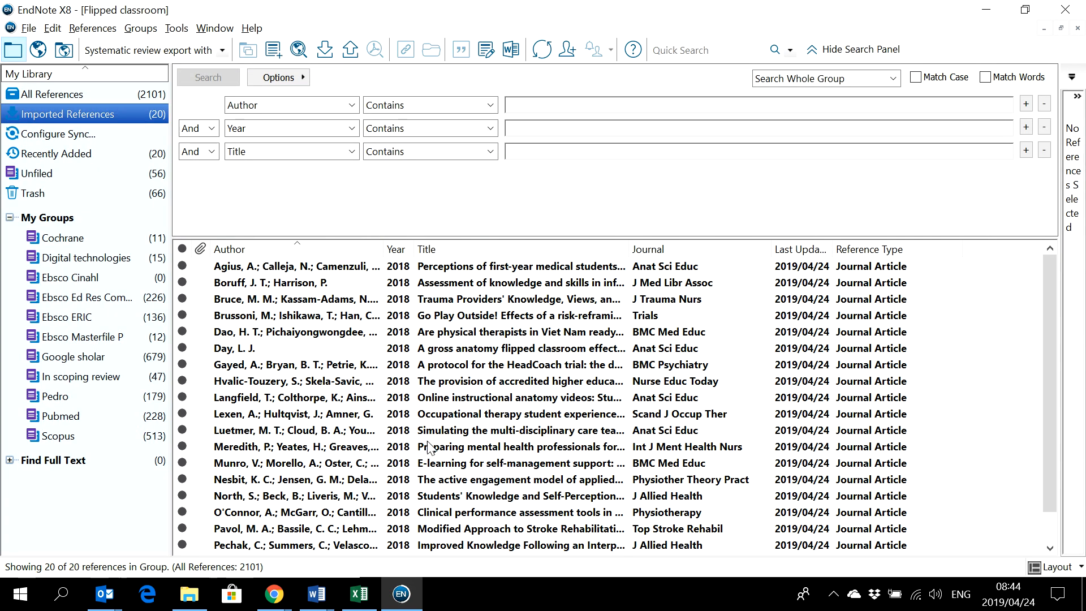
- Apply the Systematic review export with abstract style and copy all 20 references formatted
click(222, 50)
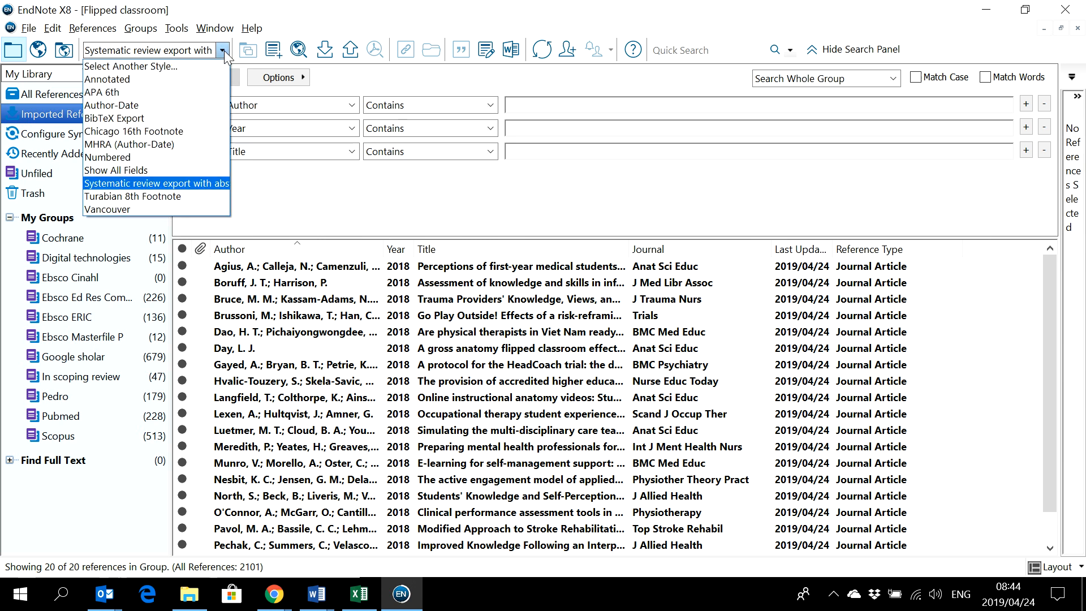
mouse_move(182, 198)
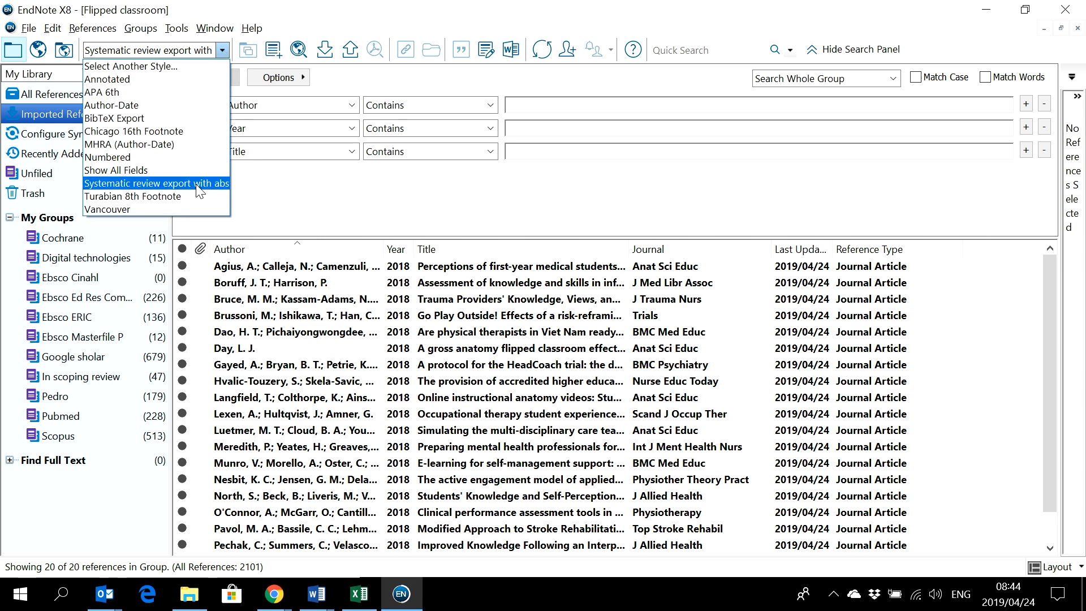
click(155, 183)
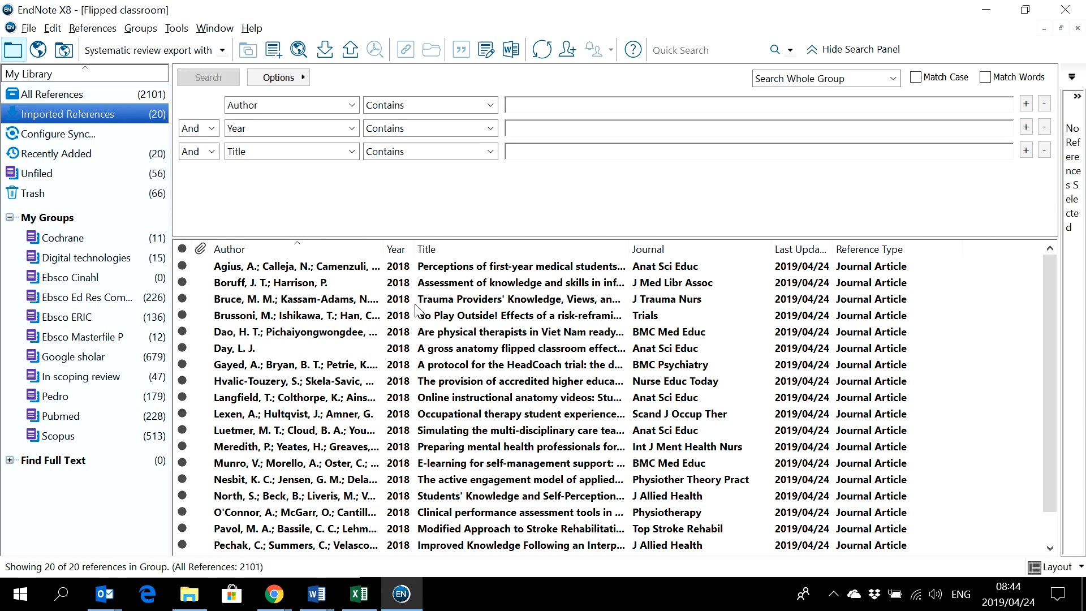
mouse_move(334, 272)
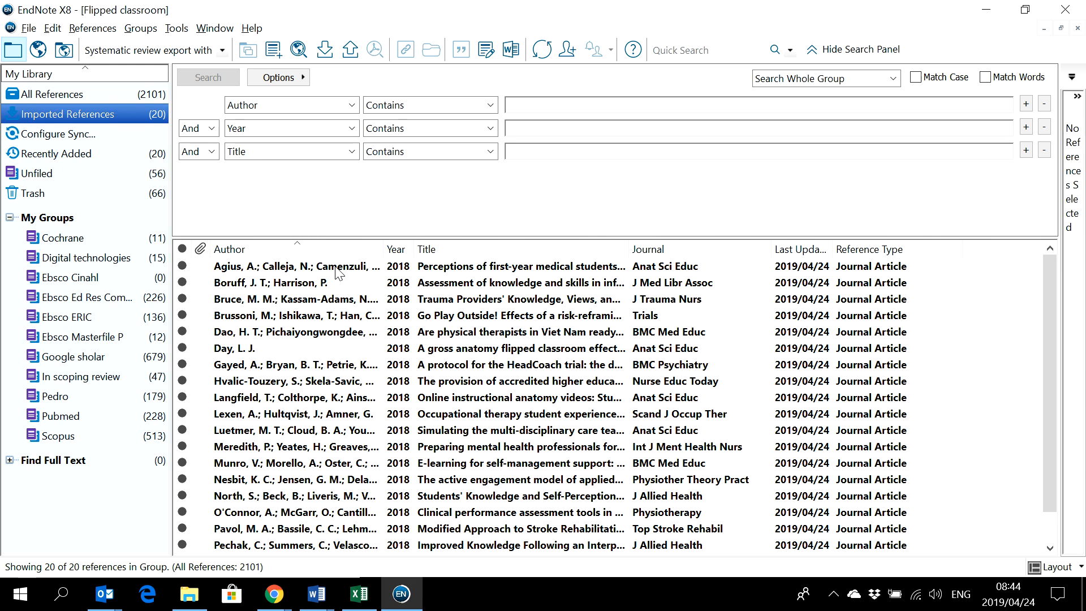
key(ctrl+a)
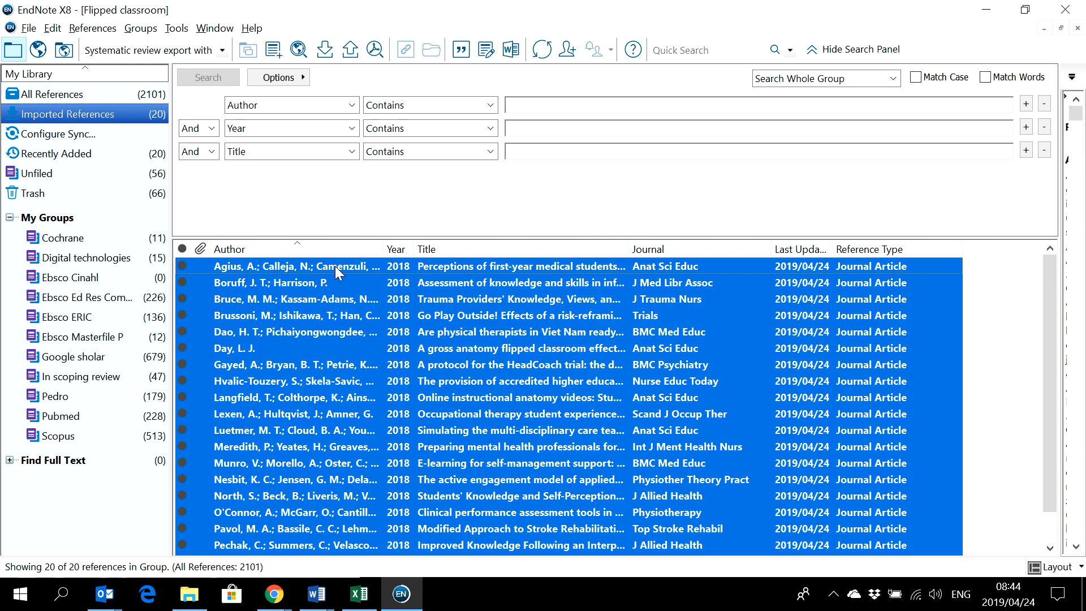
mouse_move(342, 300)
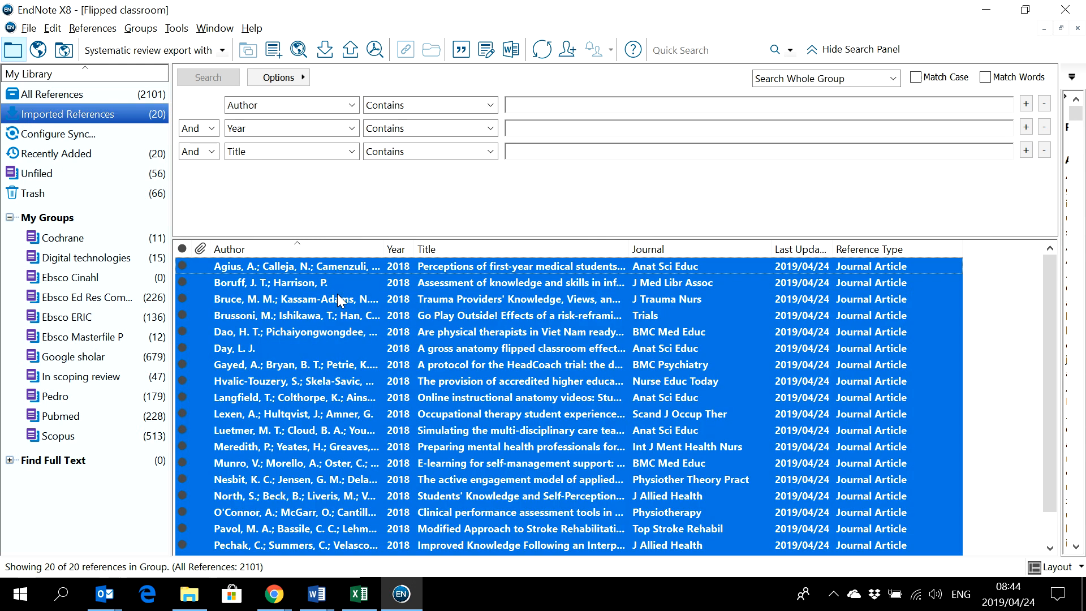
right_click(339, 299)
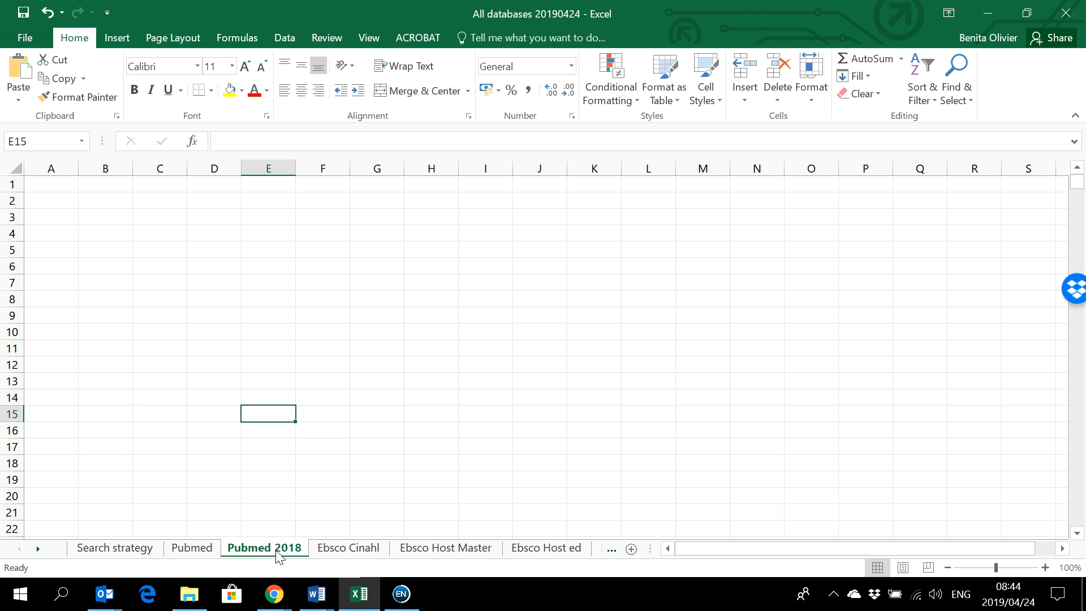
mouse_move(59, 239)
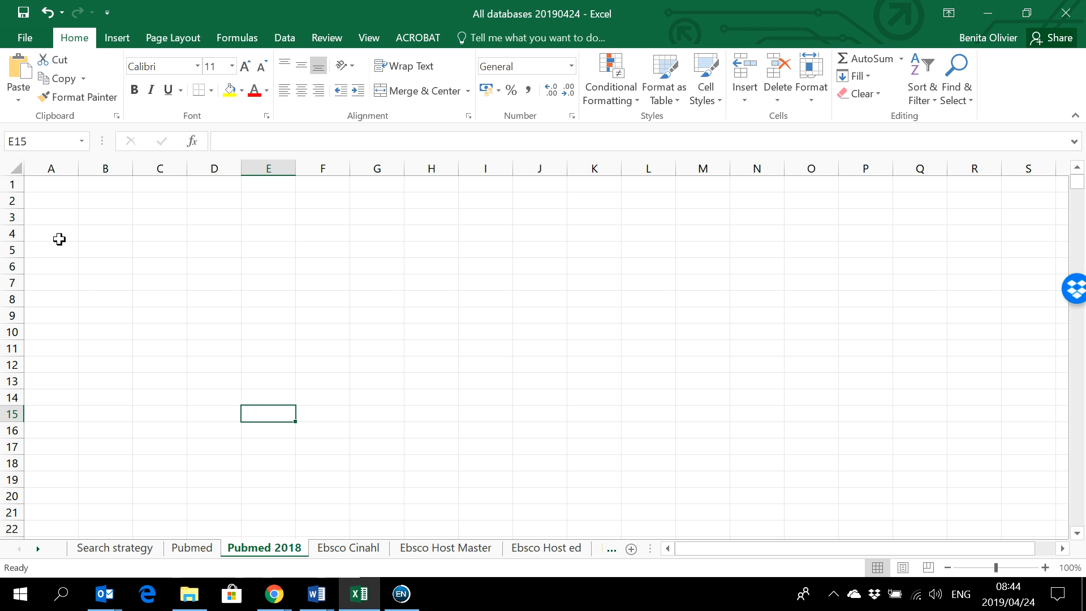
- Paste the 20 formatted references into rows 1–20 of Pubmed 2018 and check the full text
key(ctrl+Home)
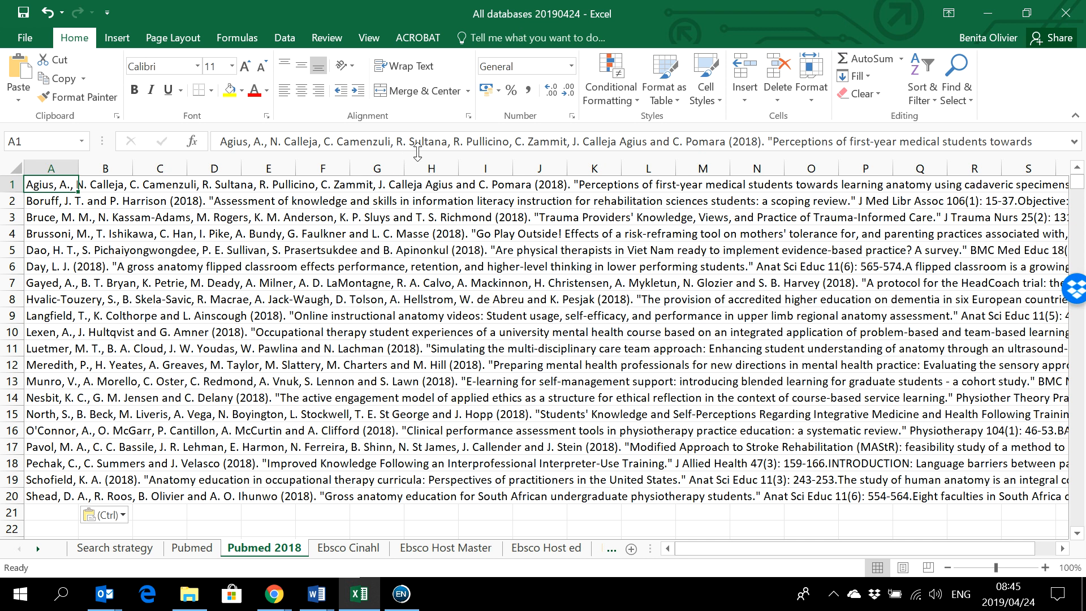
click(1072, 142)
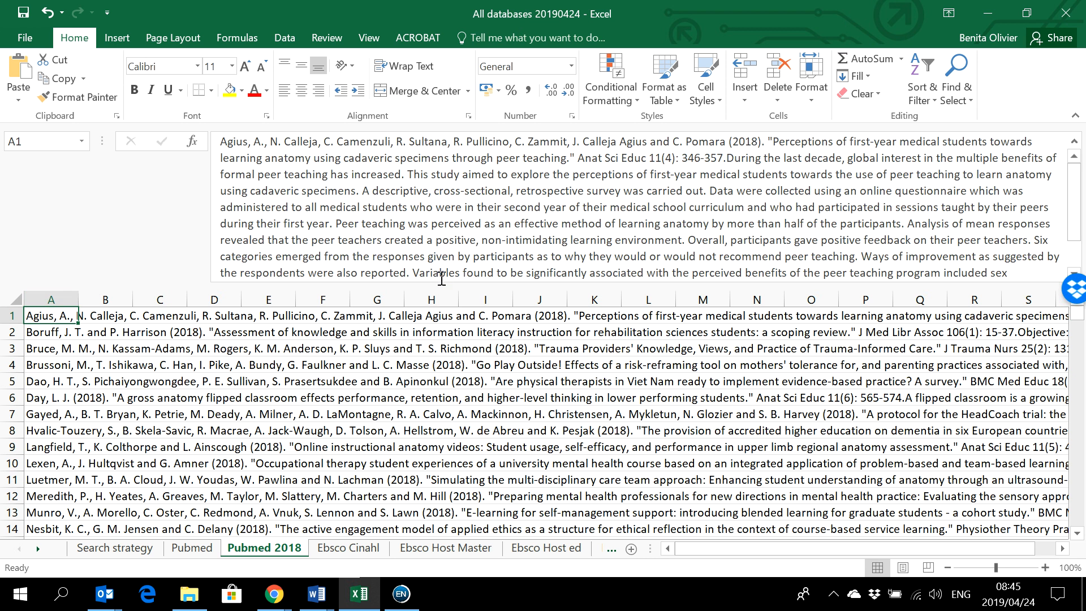
mouse_move(441, 284)
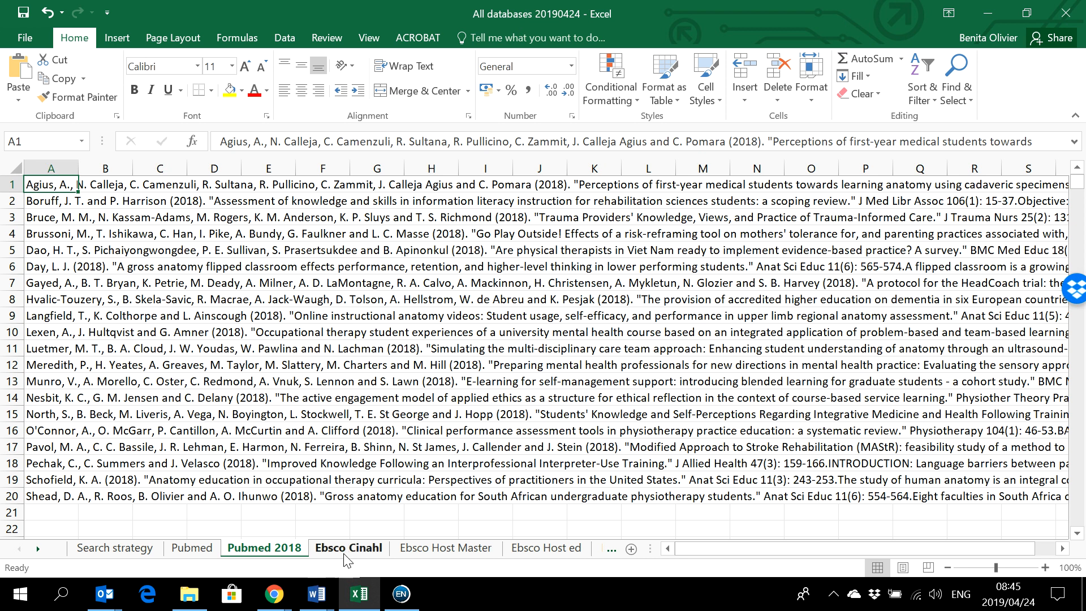
- Browse the Ebsco Host ed, Eric, Pubmed 2018 and Master sheets, ending on OT seeker
click(445, 548)
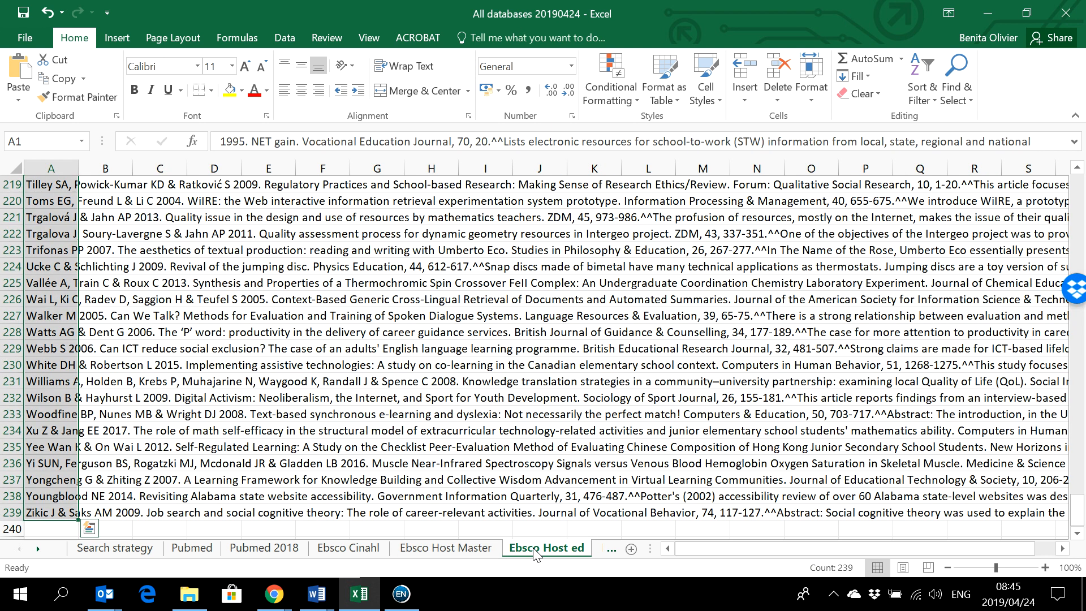
mouse_move(534, 556)
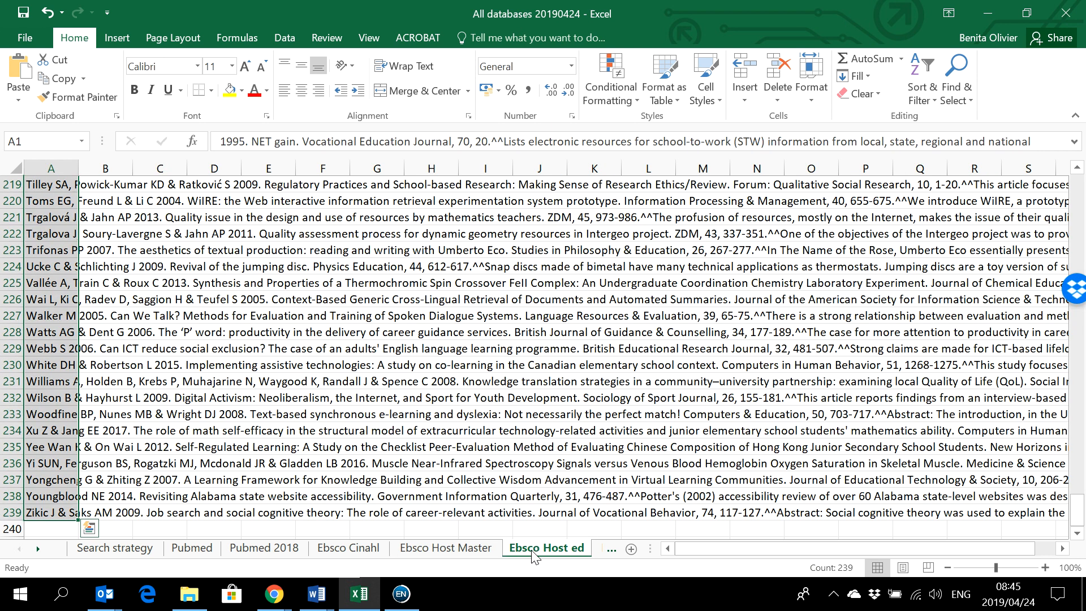
click(543, 548)
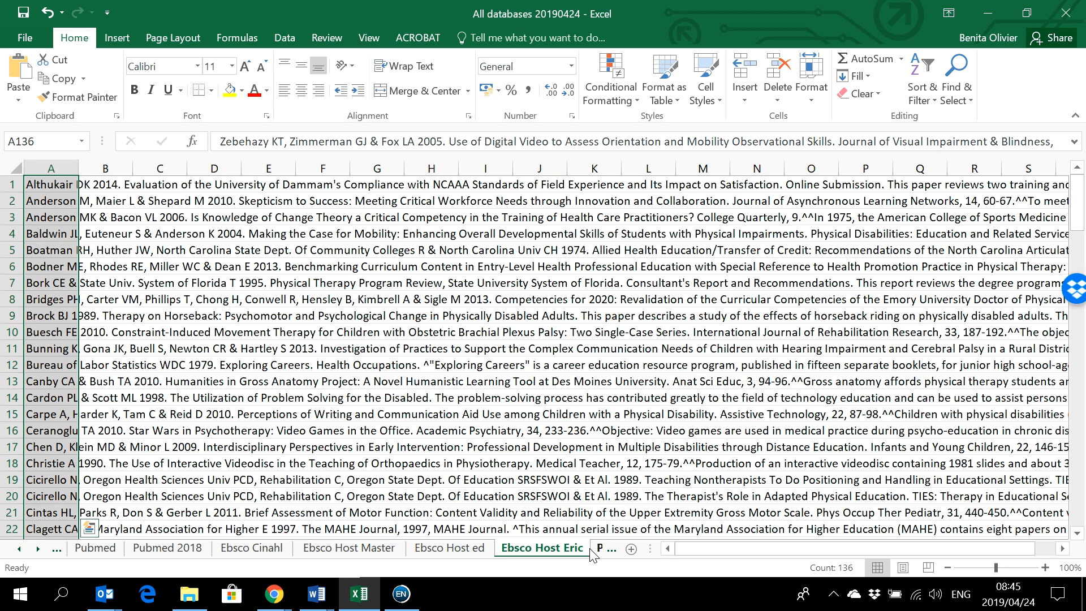
mouse_move(167, 548)
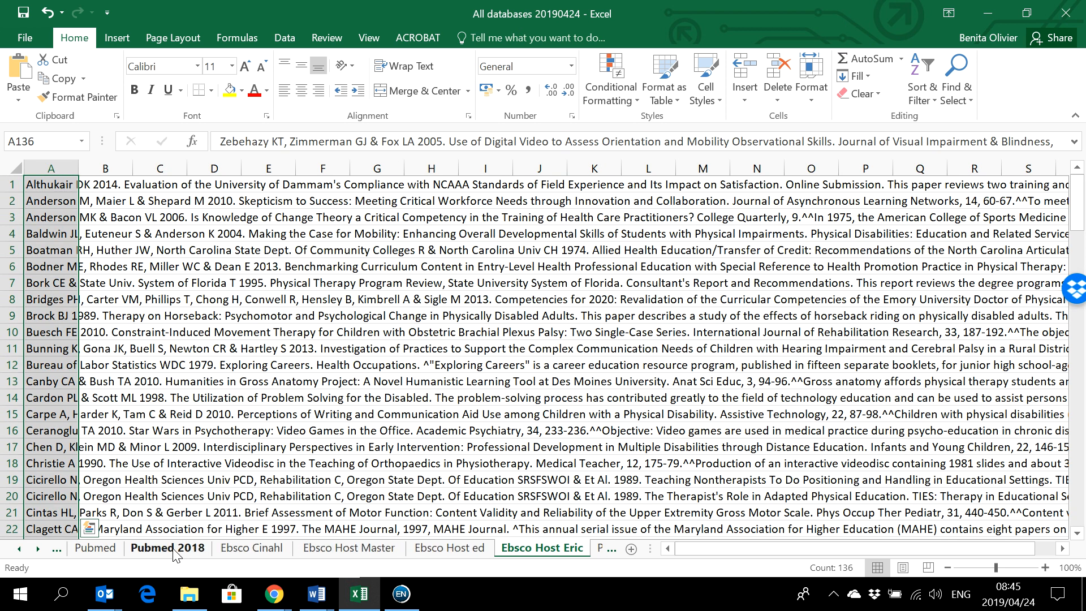
click(167, 548)
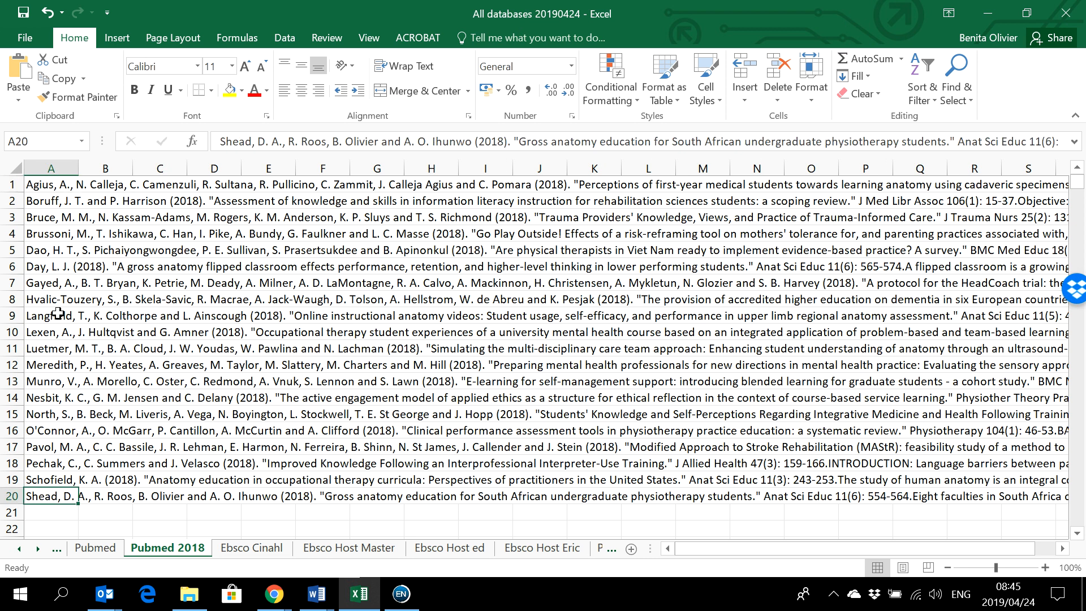
mouse_move(98, 437)
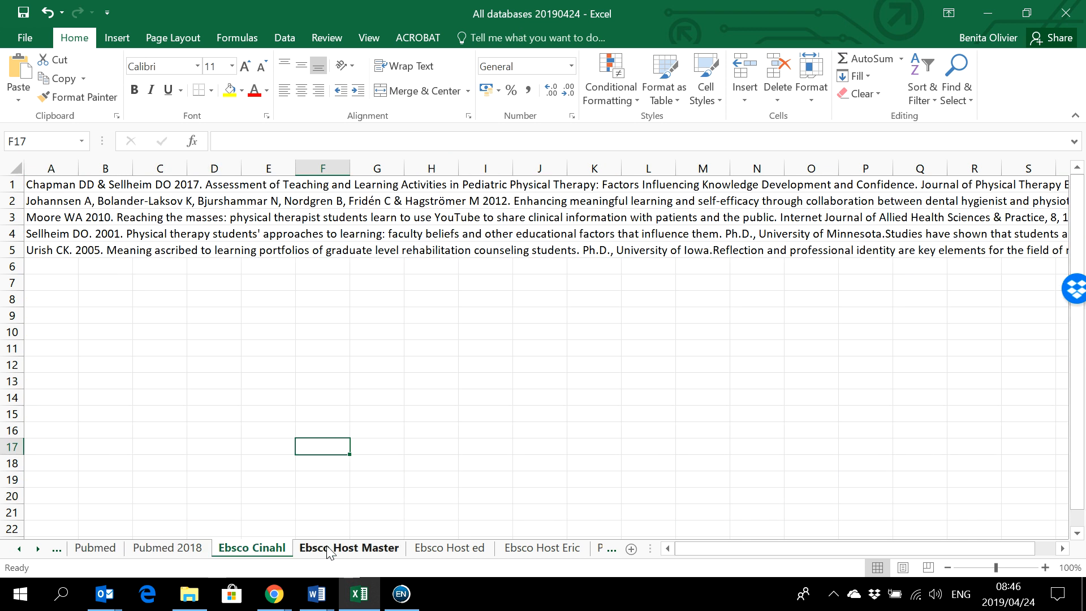
click(349, 548)
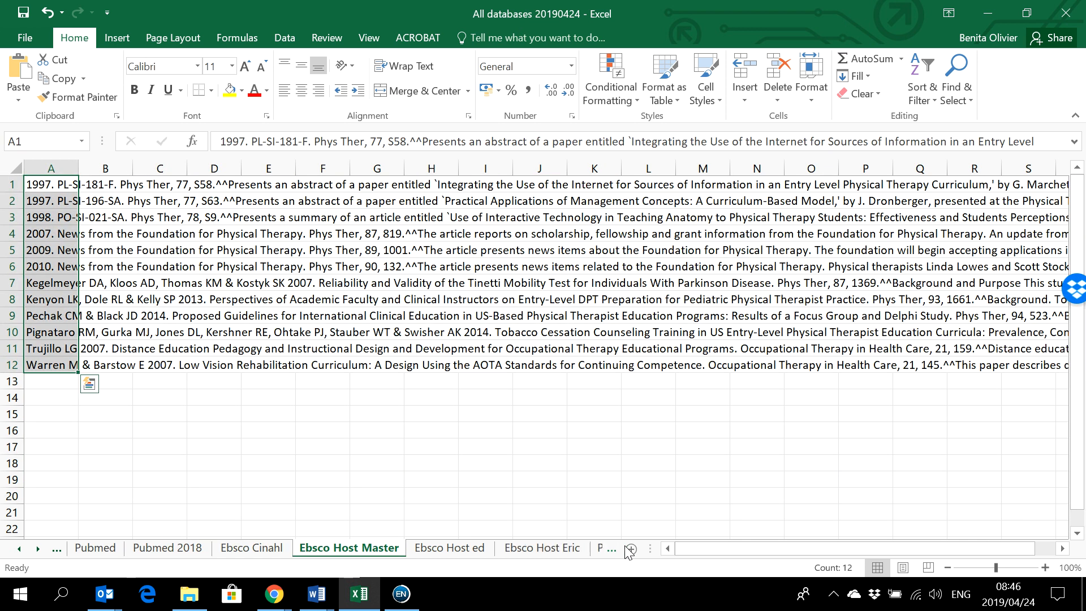
click(521, 548)
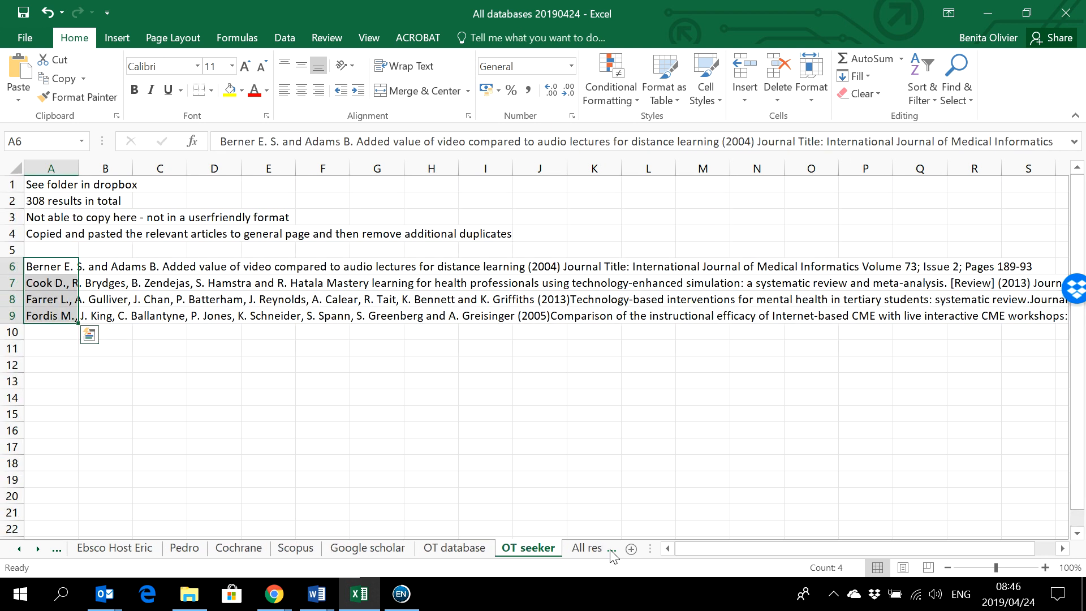
- Scroll the All results+dupl sheet from the Tucker B duplicates to the Murphy and Nagamune references
click(515, 548)
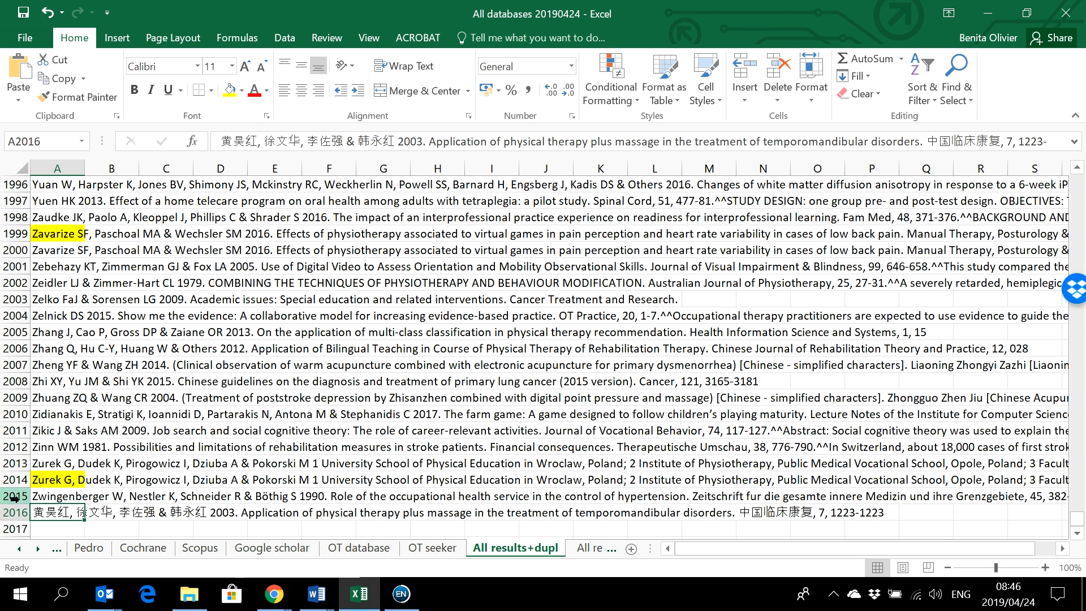
scroll(up, 3)
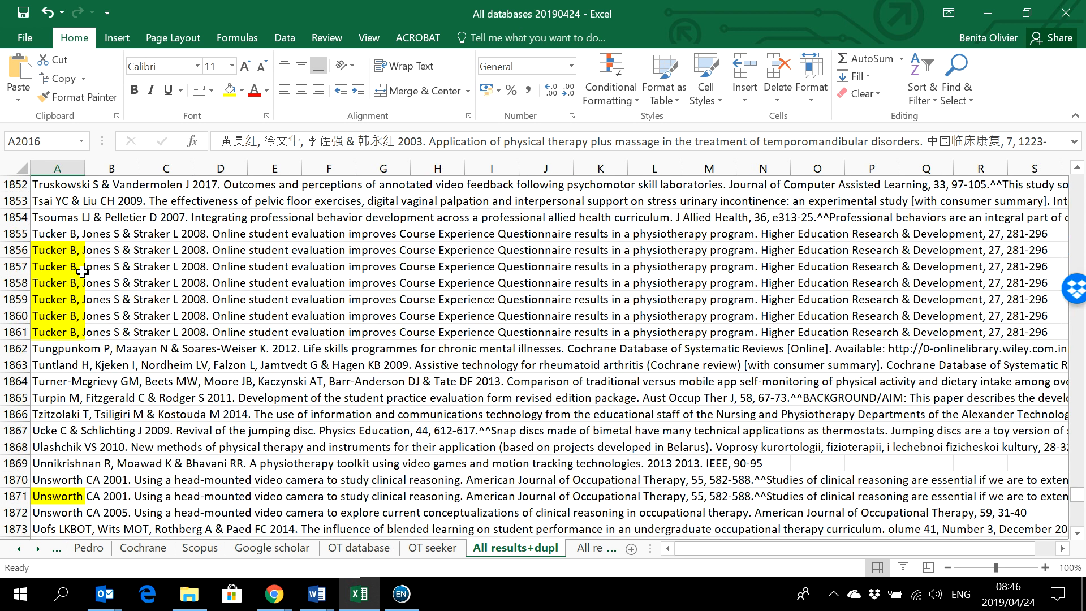
right_click(58, 183)
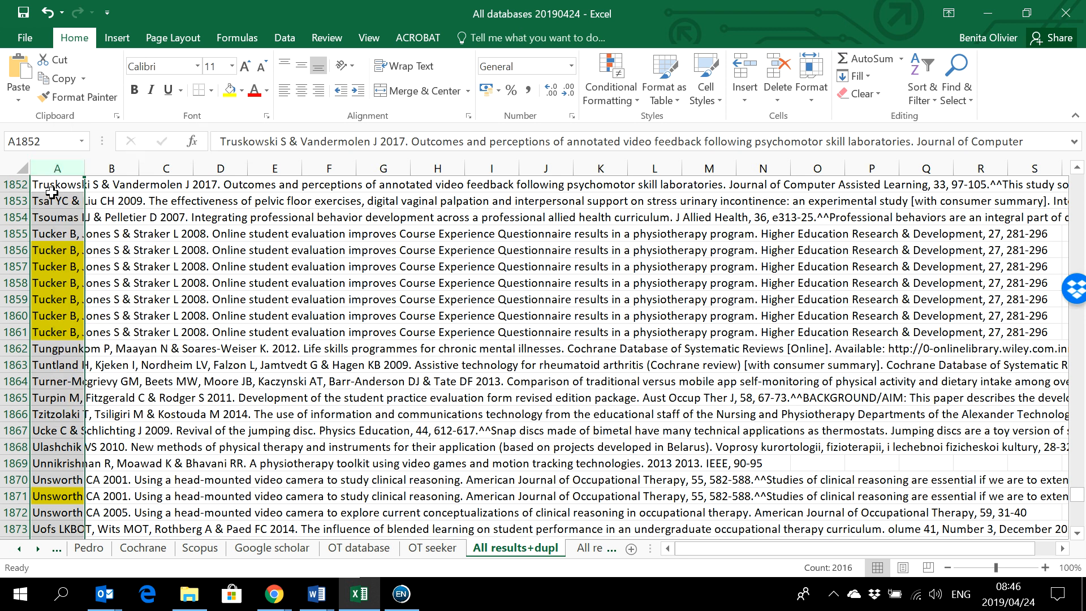
scroll(down, 3)
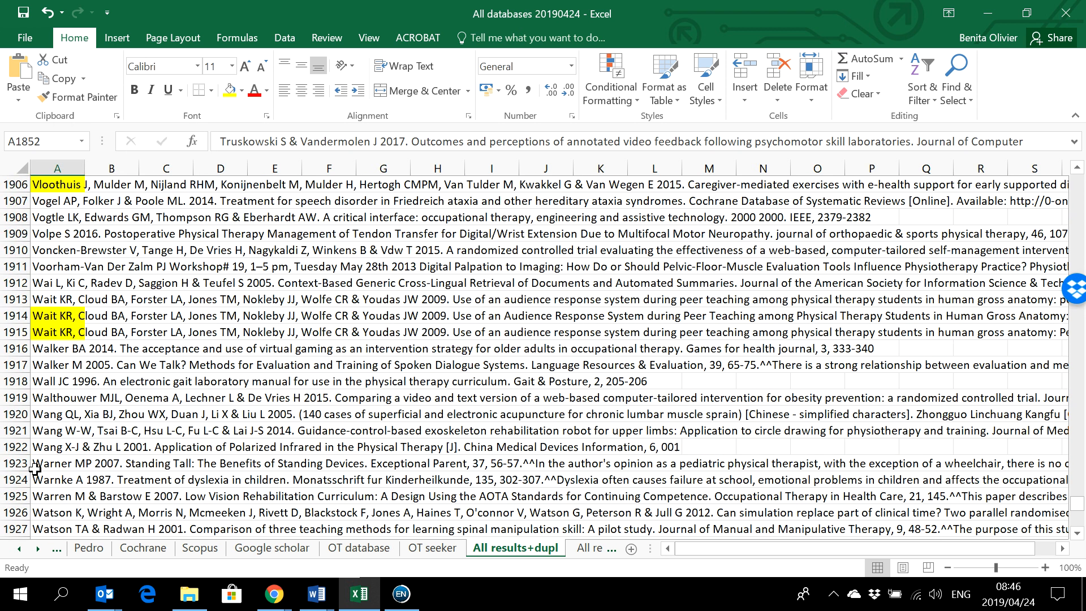
scroll(down, 3)
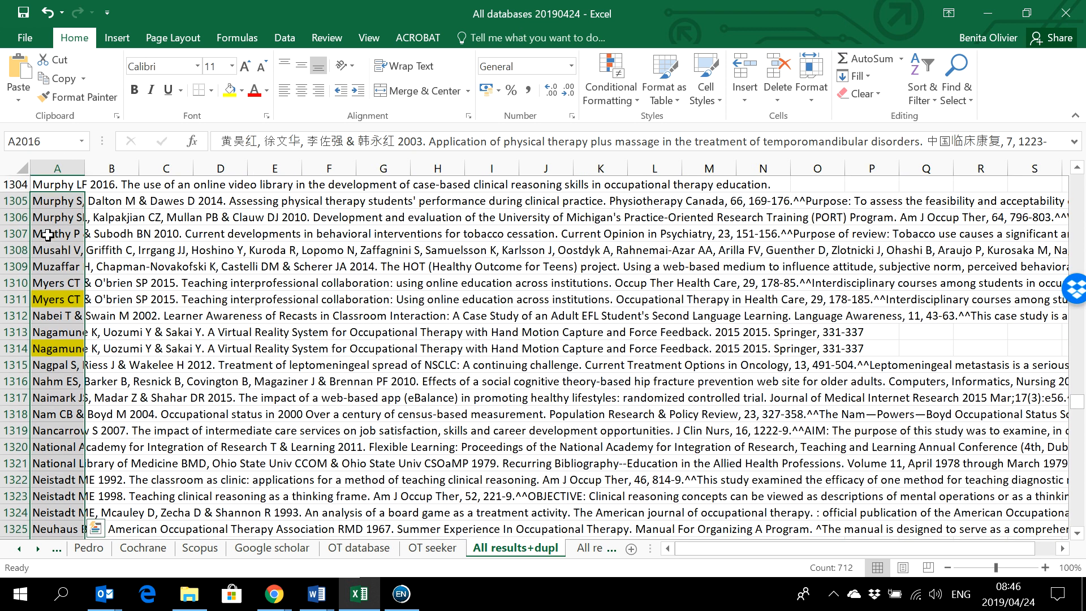
- Sort column A of All results+dupl alphabetically from A to Z
right_click(57, 233)
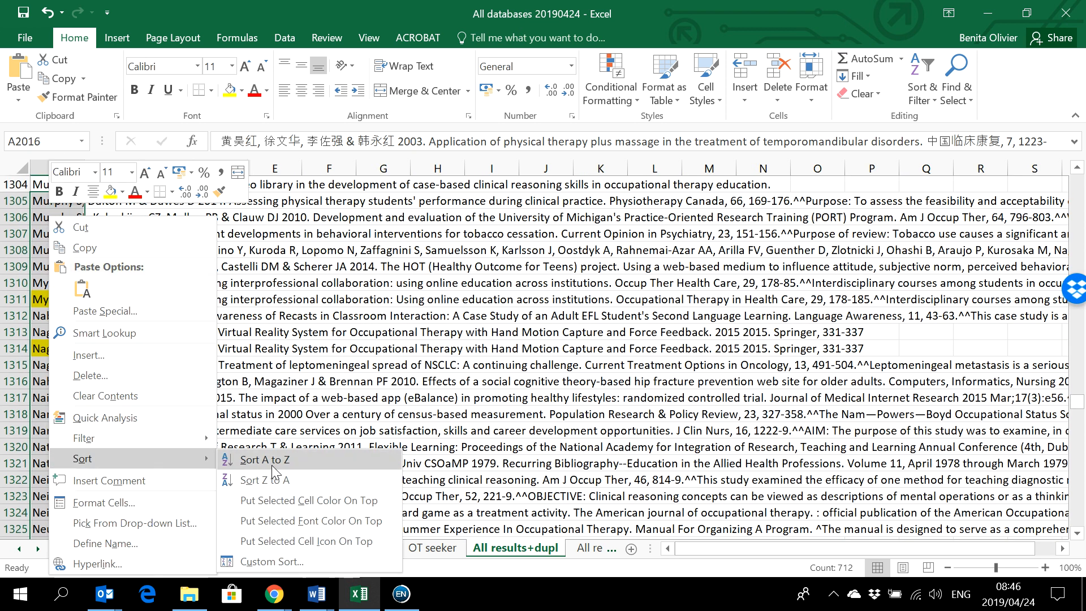
click(265, 459)
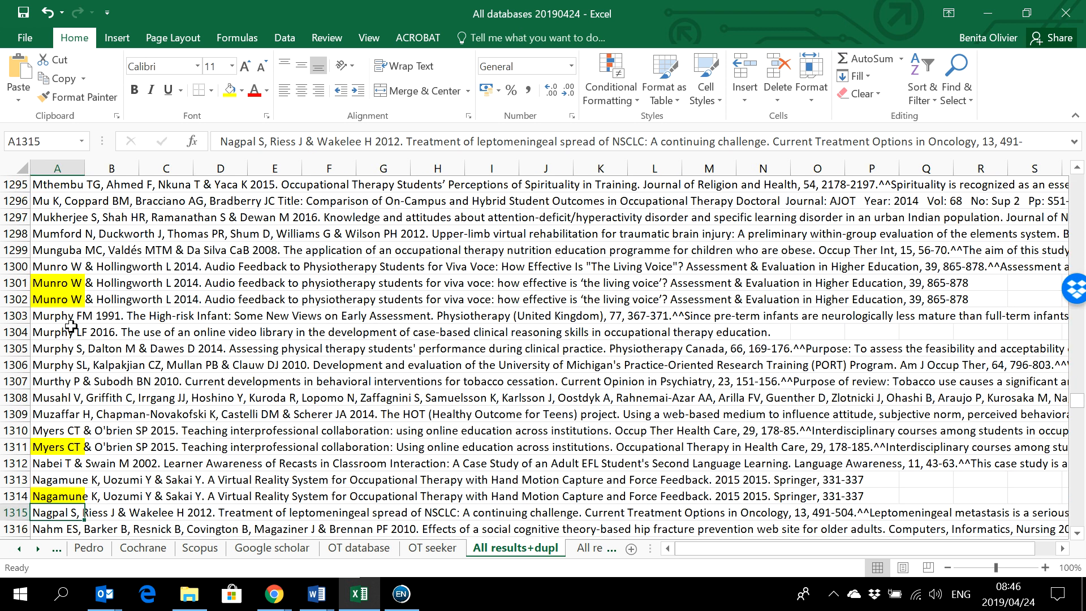
scroll(up, 3)
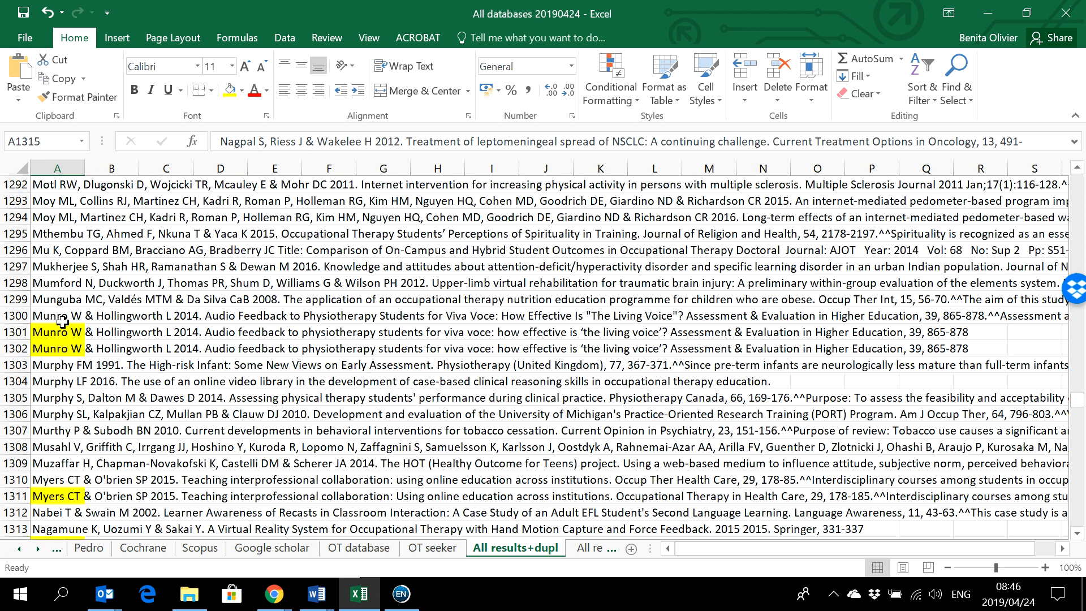
drag(58, 315, 58, 349)
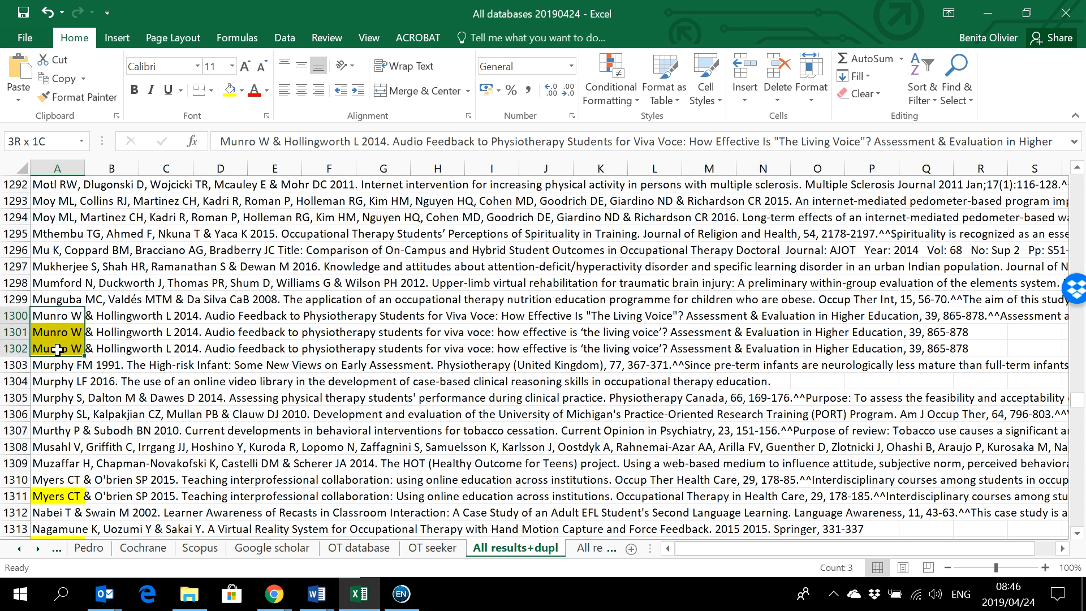
click(56, 315)
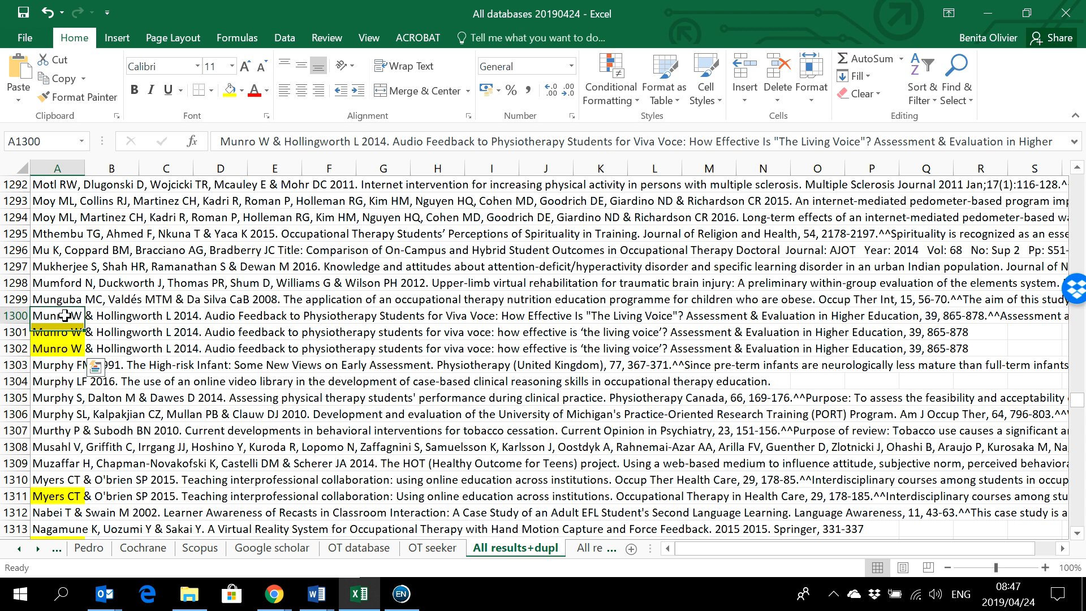
click(56, 332)
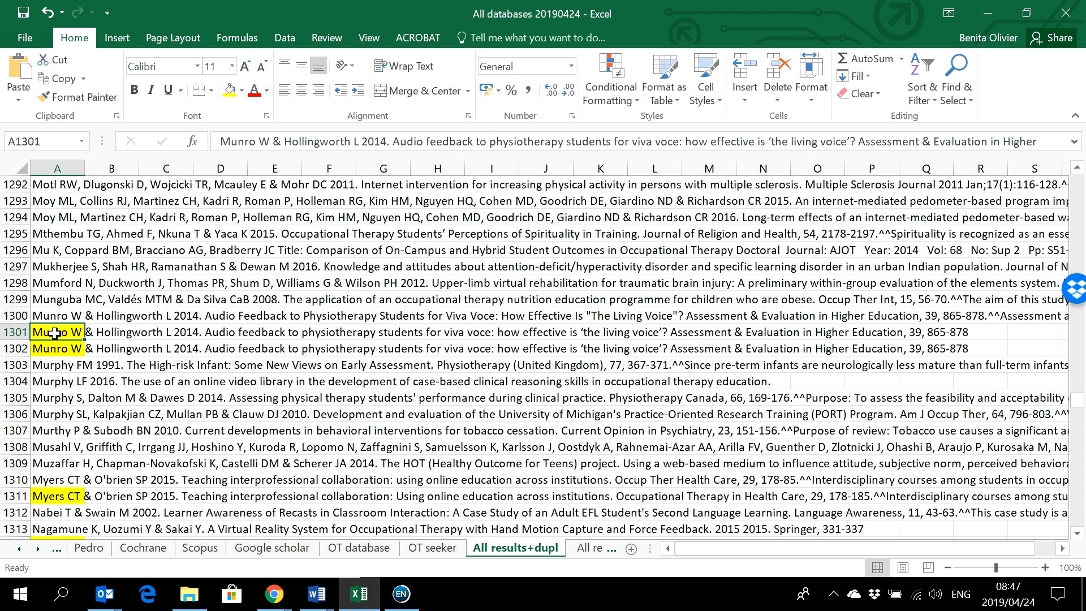
click(57, 348)
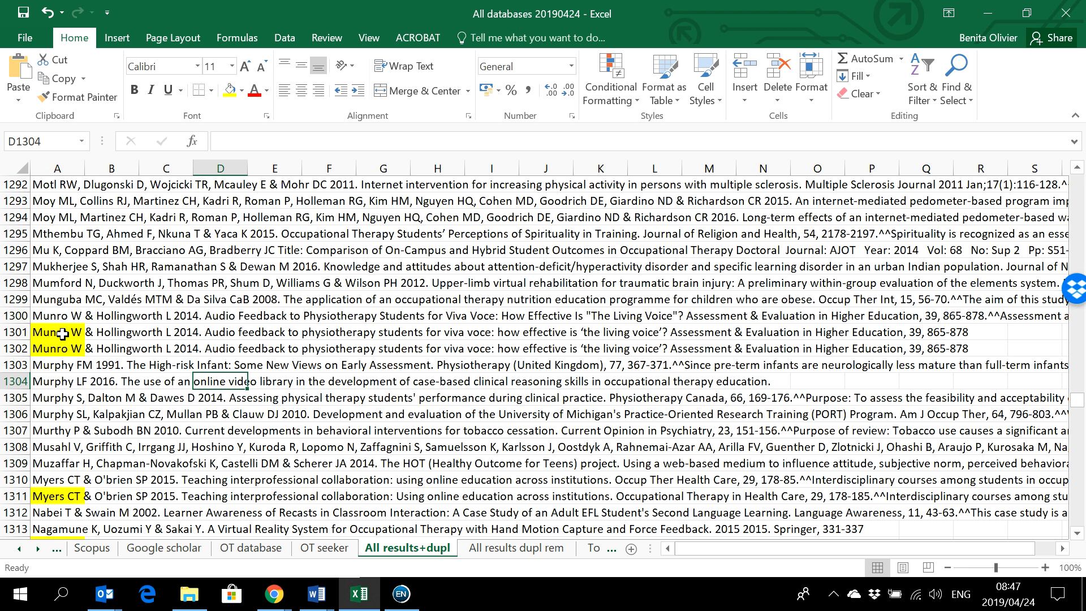
mouse_move(61, 333)
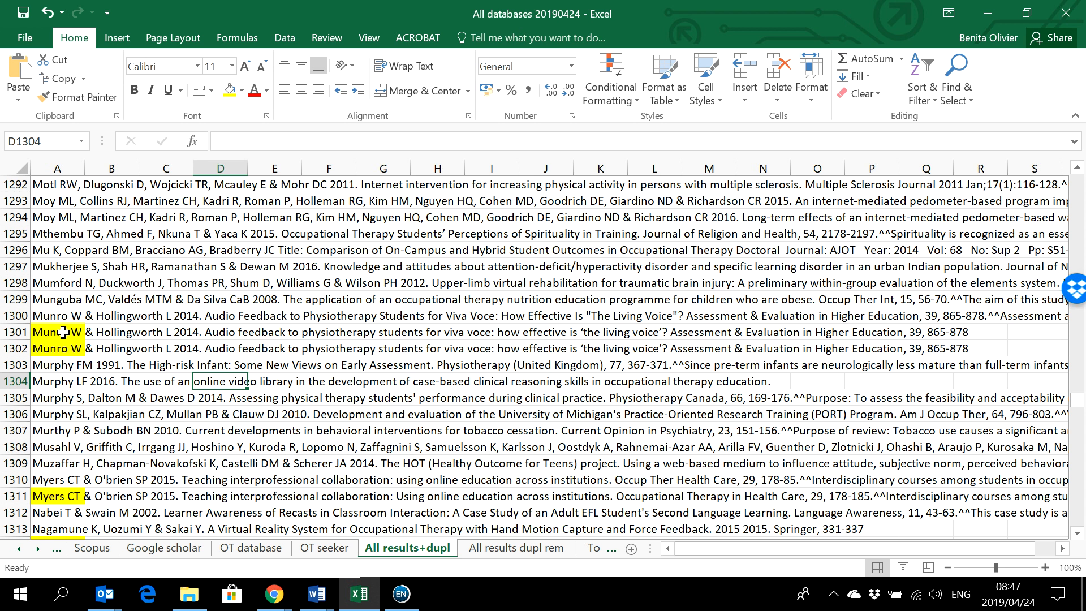
mouse_move(568, 521)
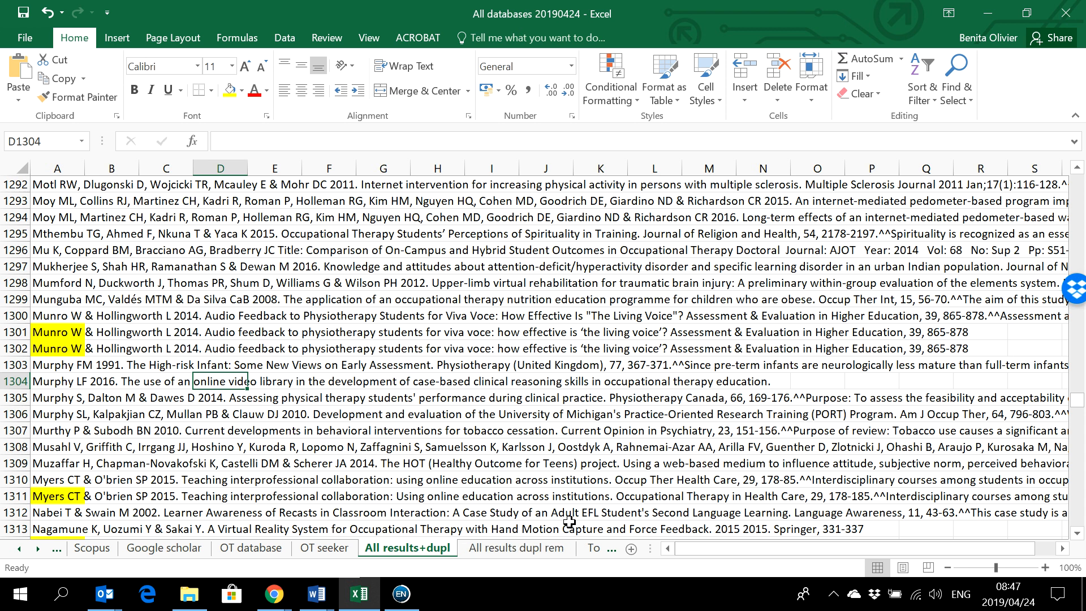
mouse_move(597, 551)
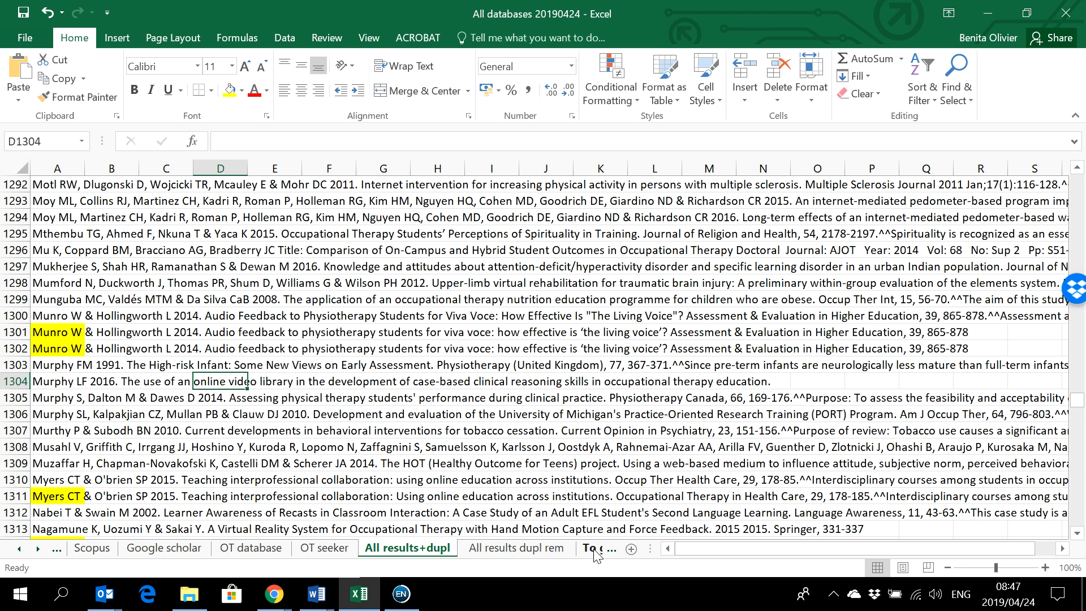
click(514, 547)
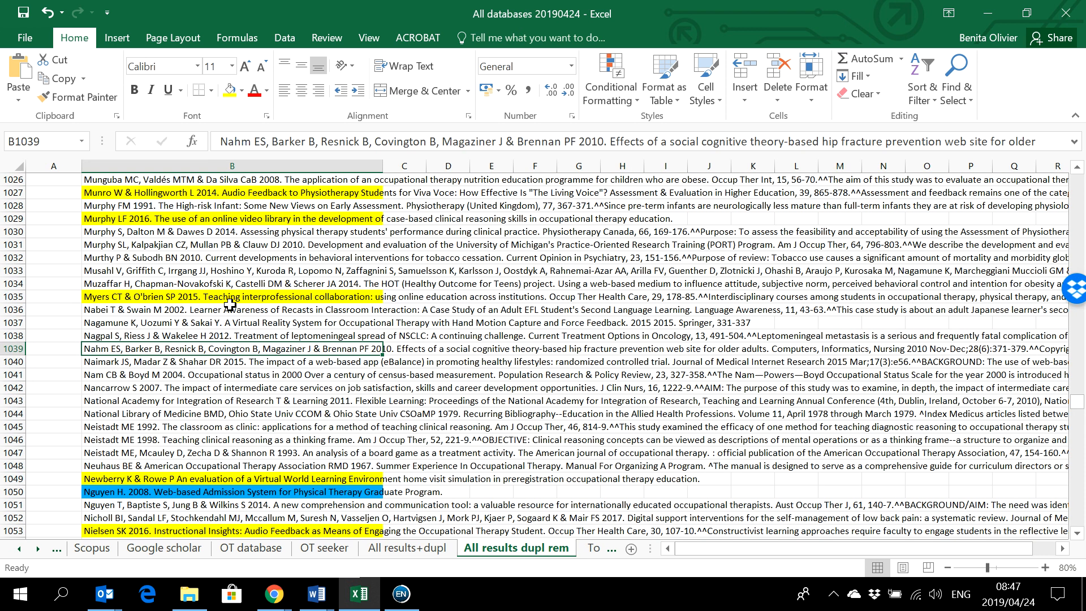
mouse_move(516, 428)
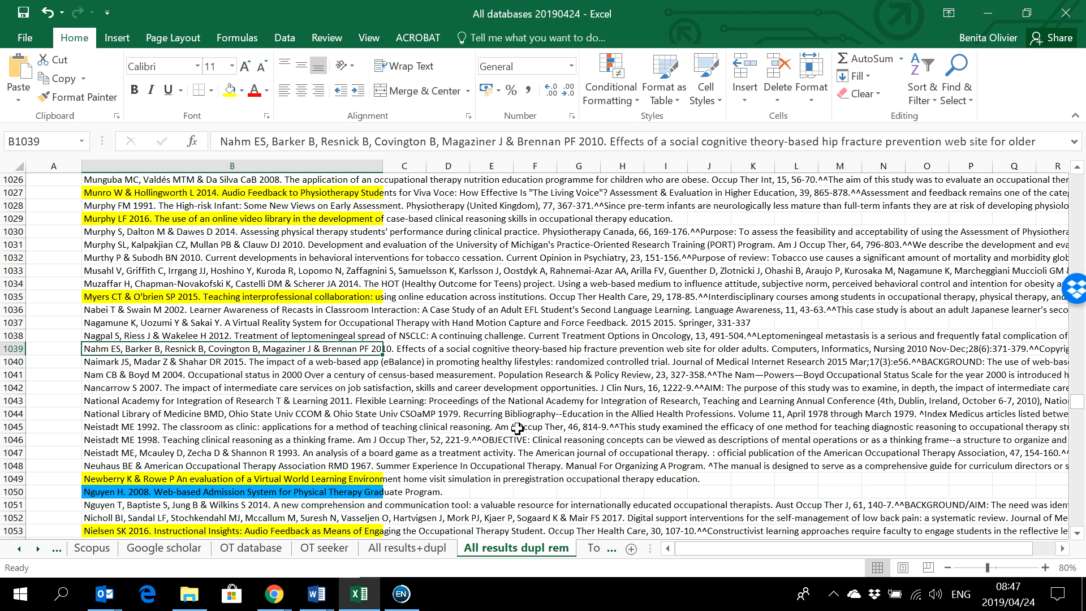
click(407, 547)
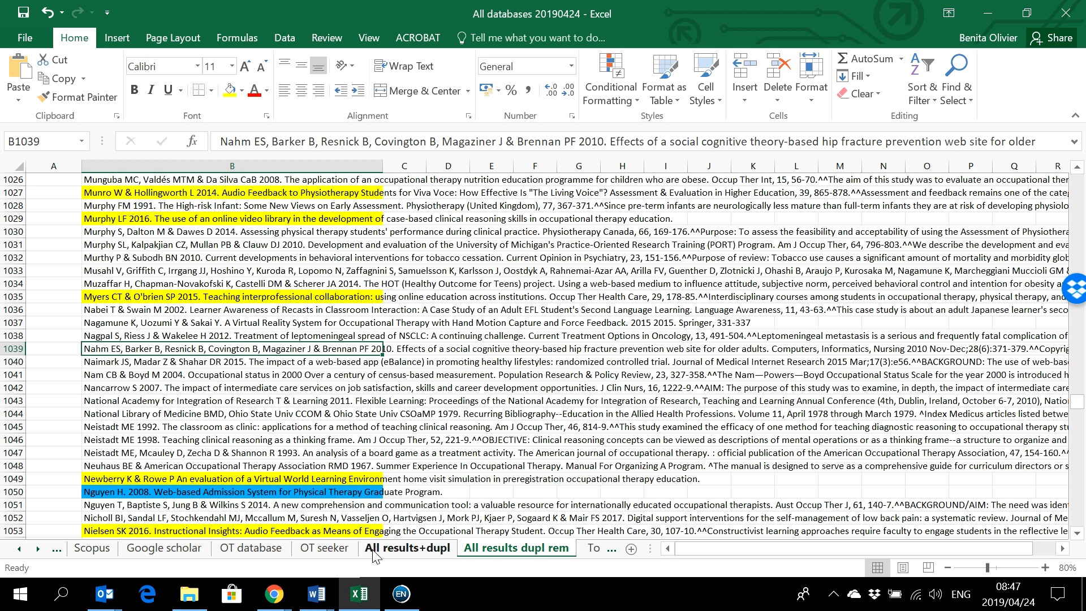
mouse_move(423, 556)
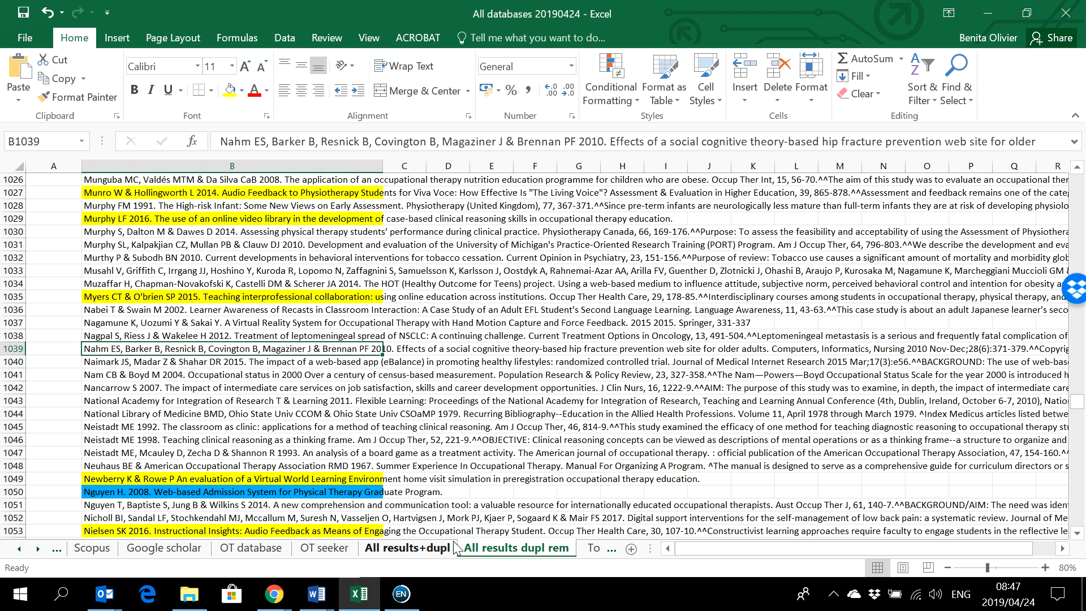
click(515, 546)
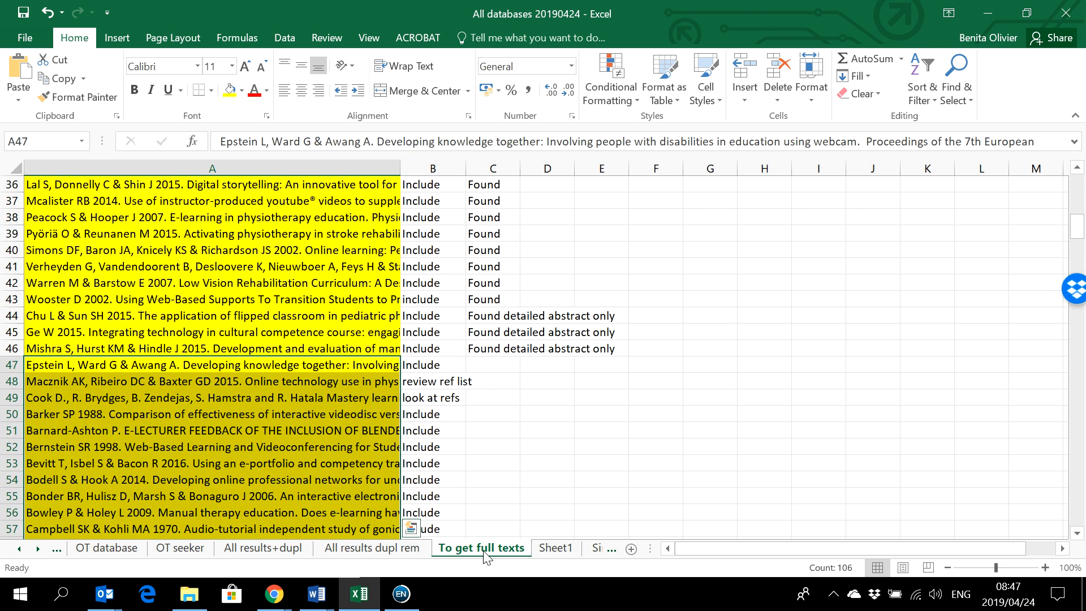
click(372, 548)
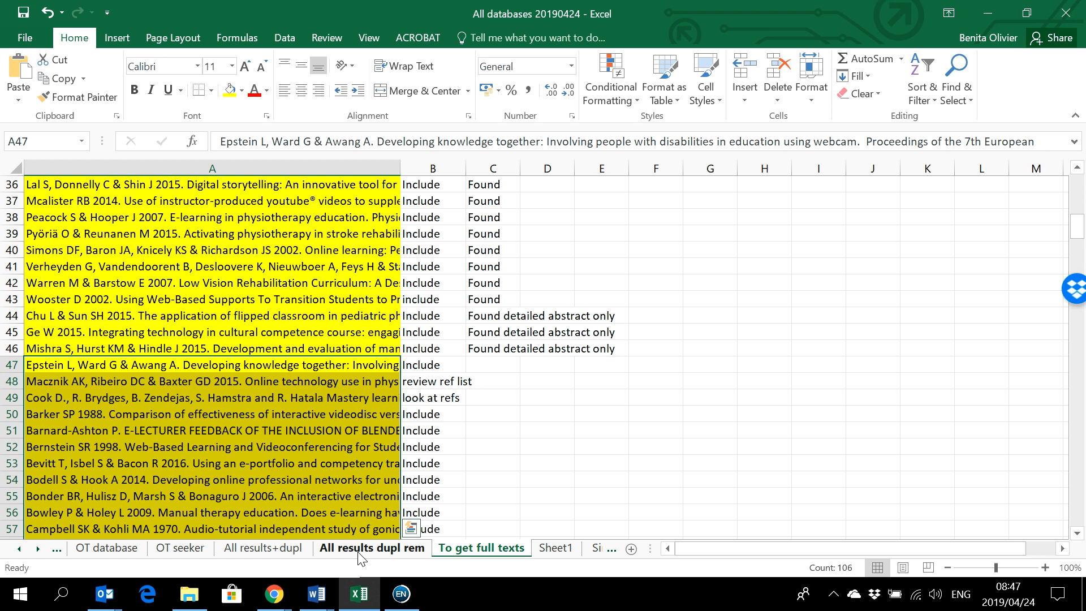
click(262, 547)
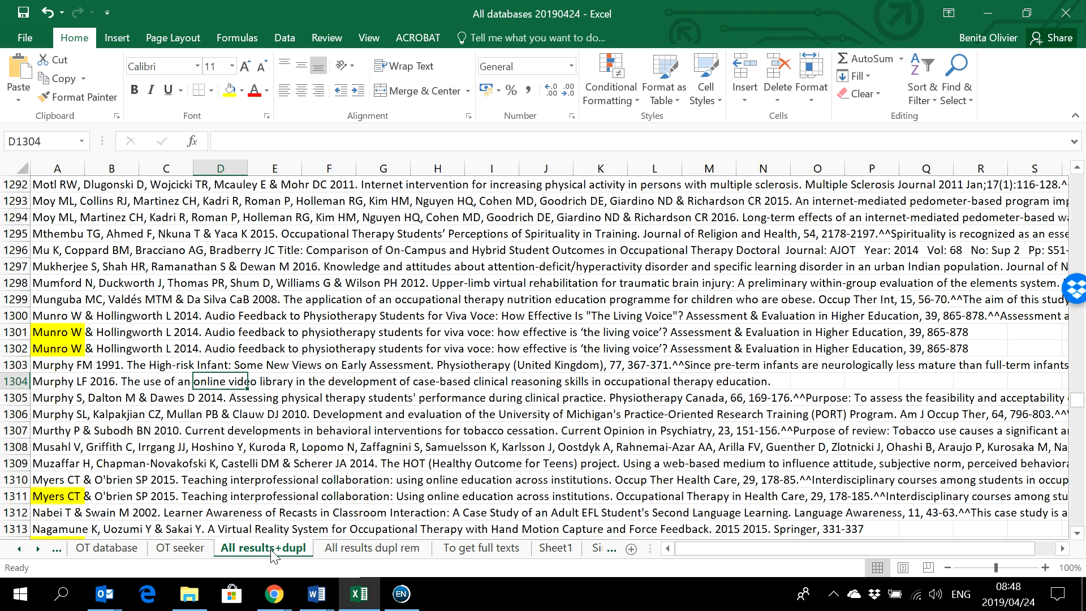